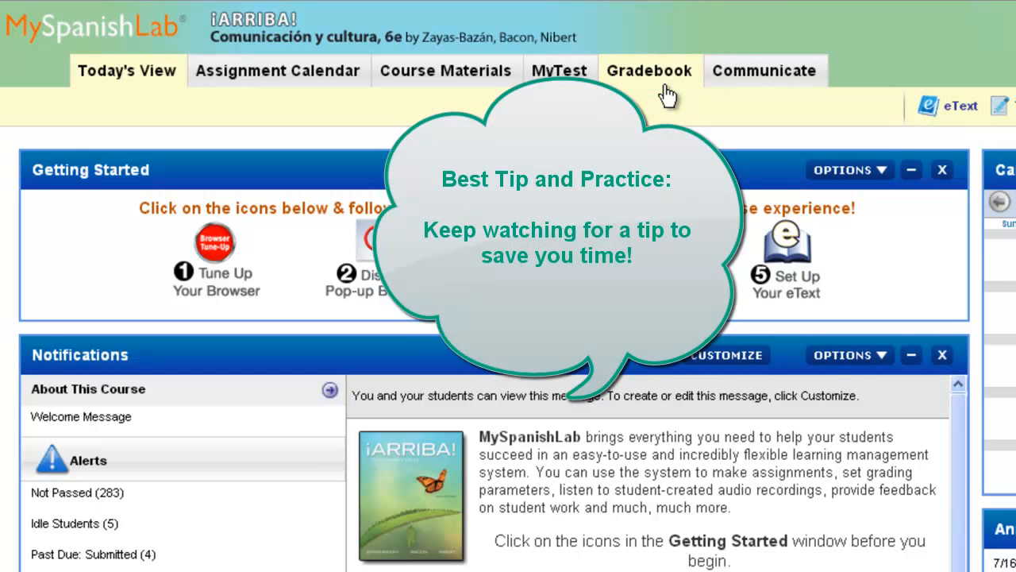
mouse_move(664, 105)
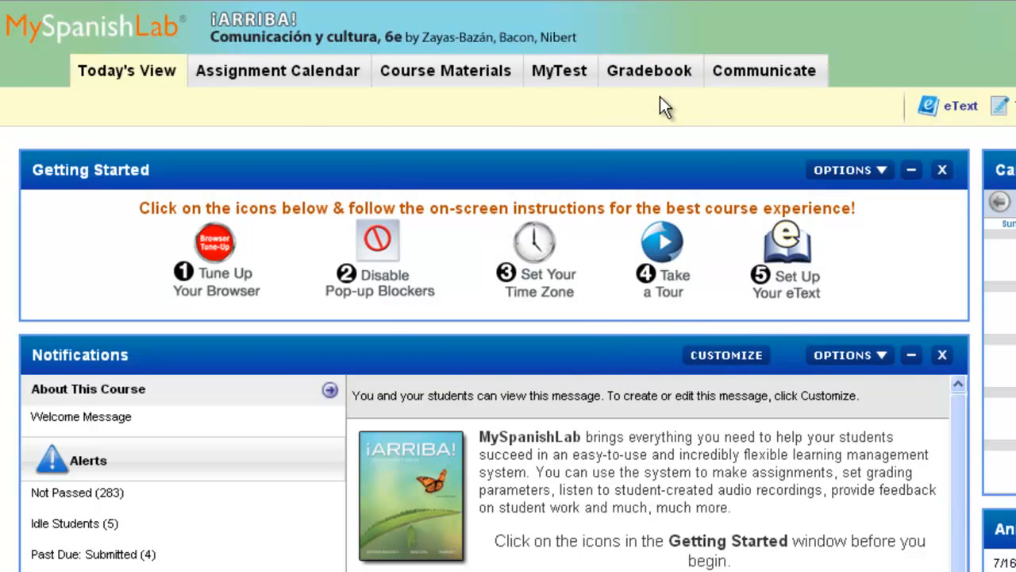
- From the gradebook, view the submission behind the 80 grade for SAM 04-23 ¿Comprenden bien?
left_click(648, 70)
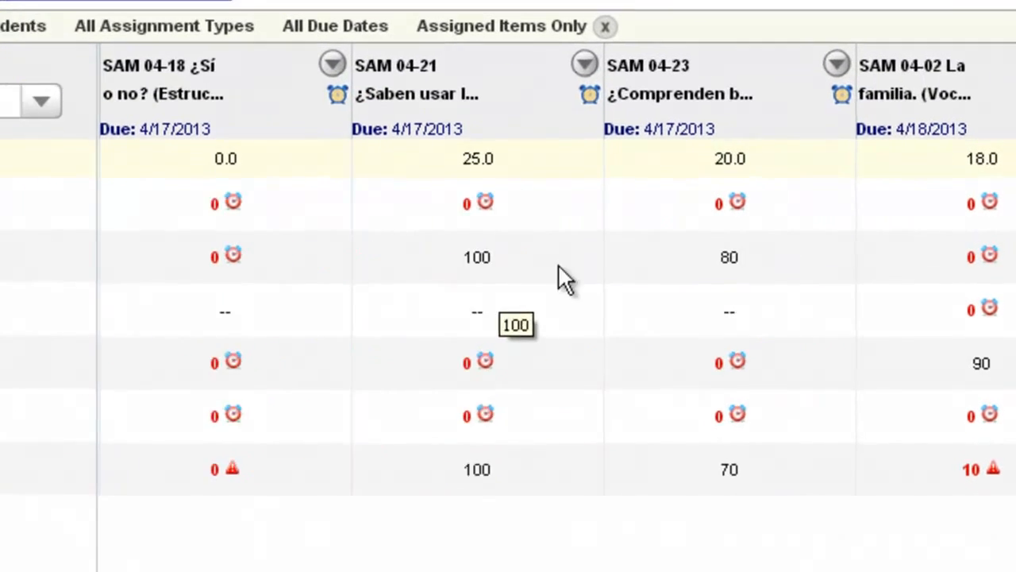
left_click(740, 254)
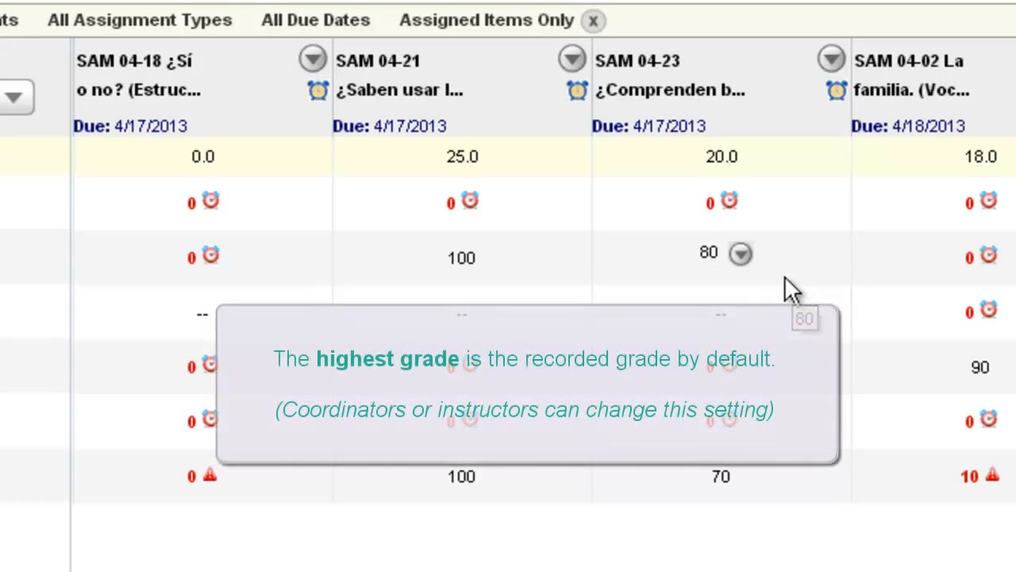
mouse_move(775, 267)
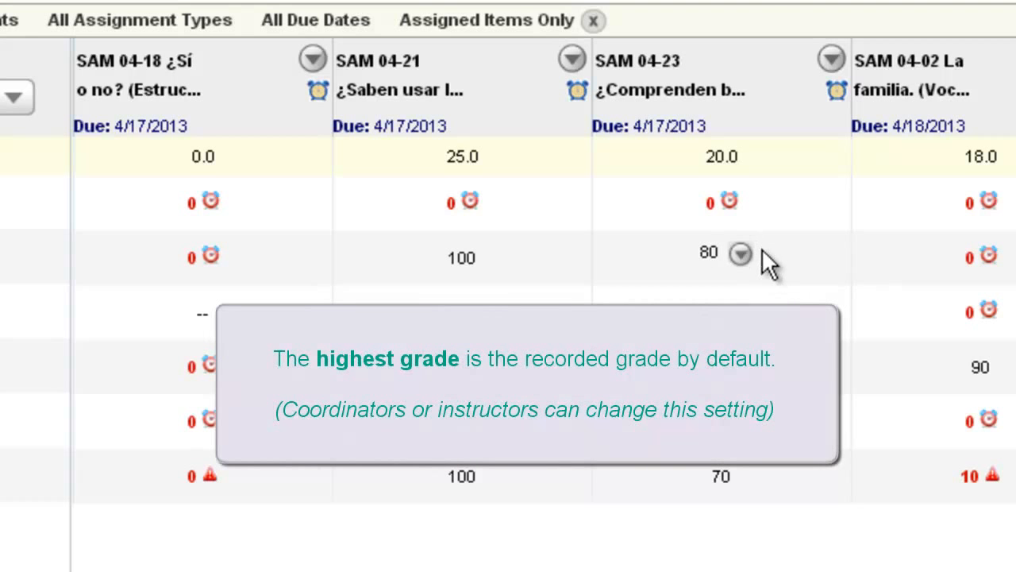
mouse_move(778, 273)
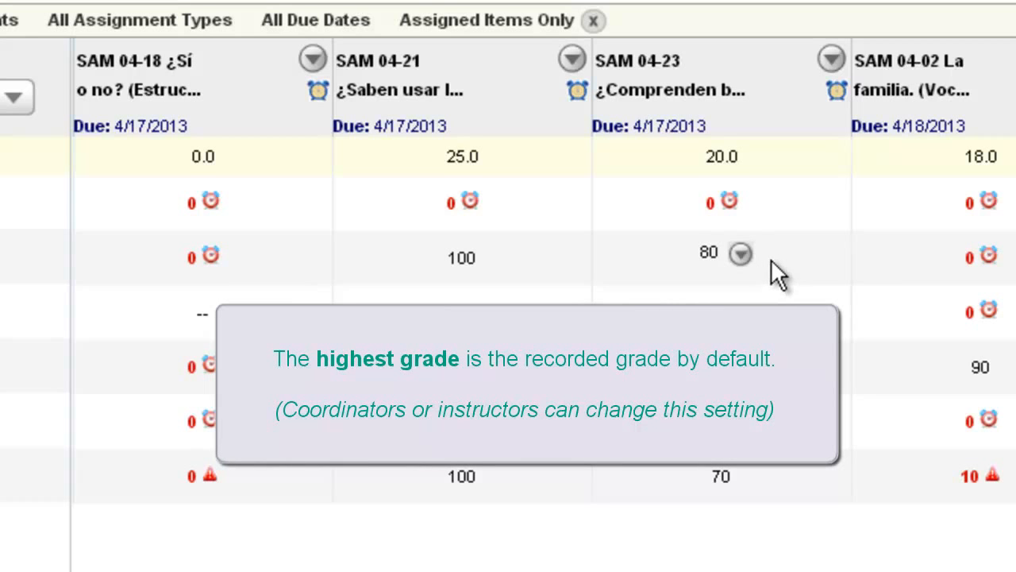
left_click(739, 254)
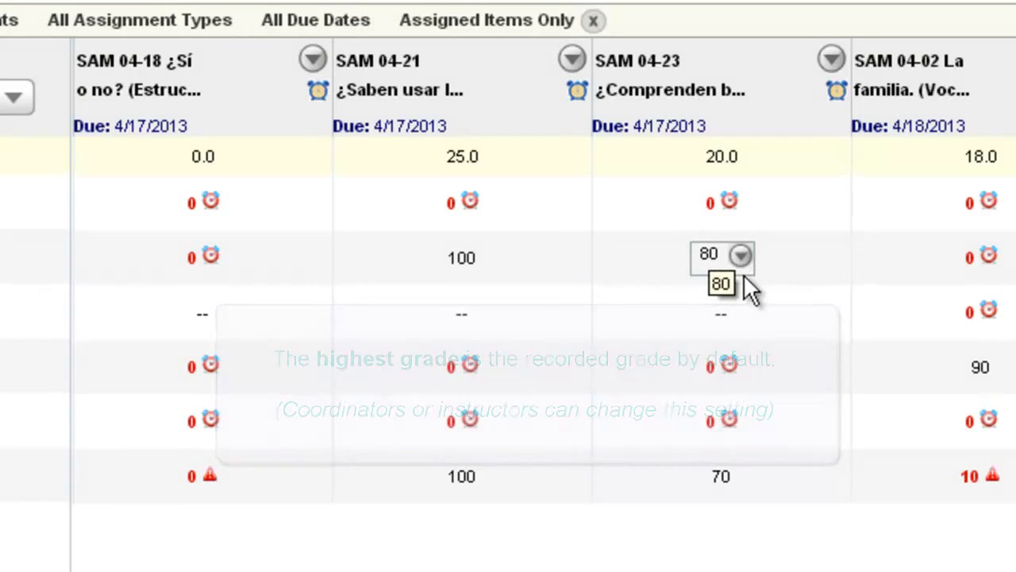
left_click(740, 254)
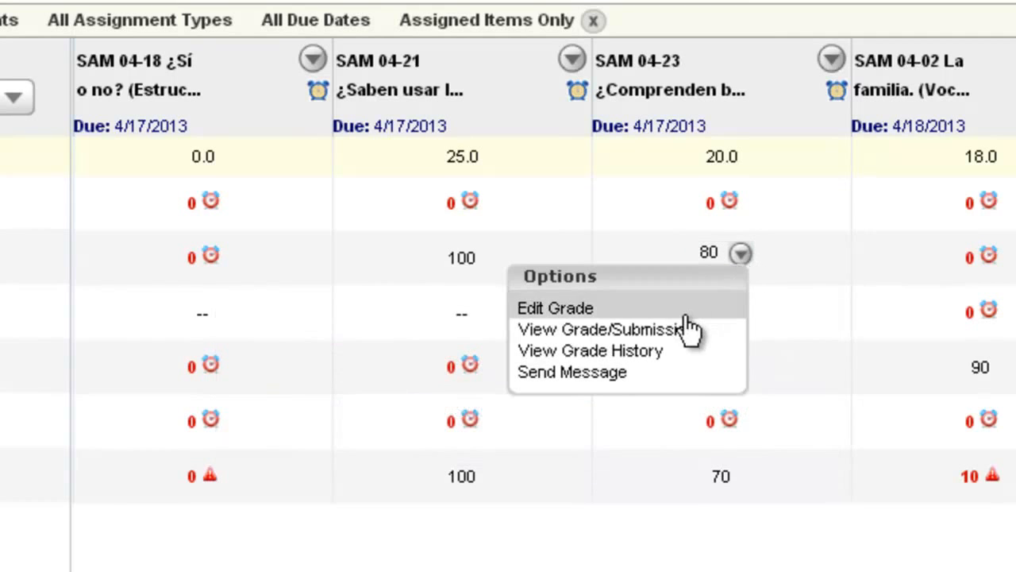
mouse_move(606, 329)
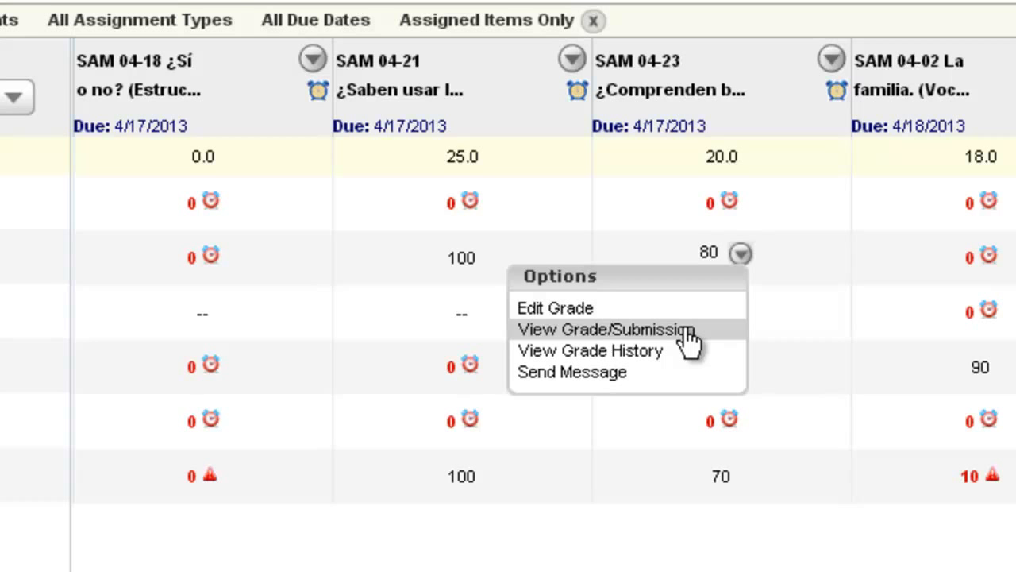
left_click(606, 328)
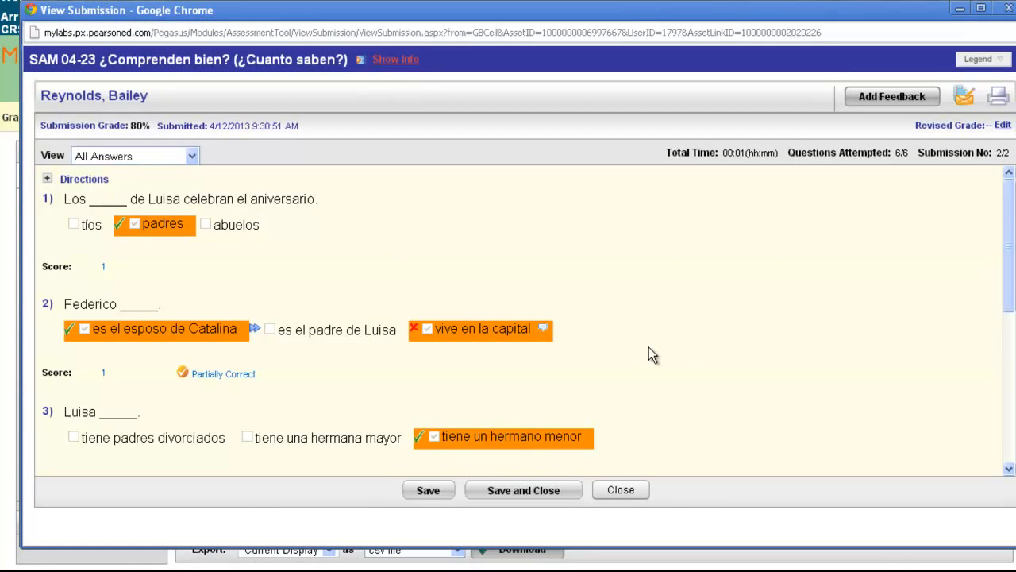
scroll("down", 3)
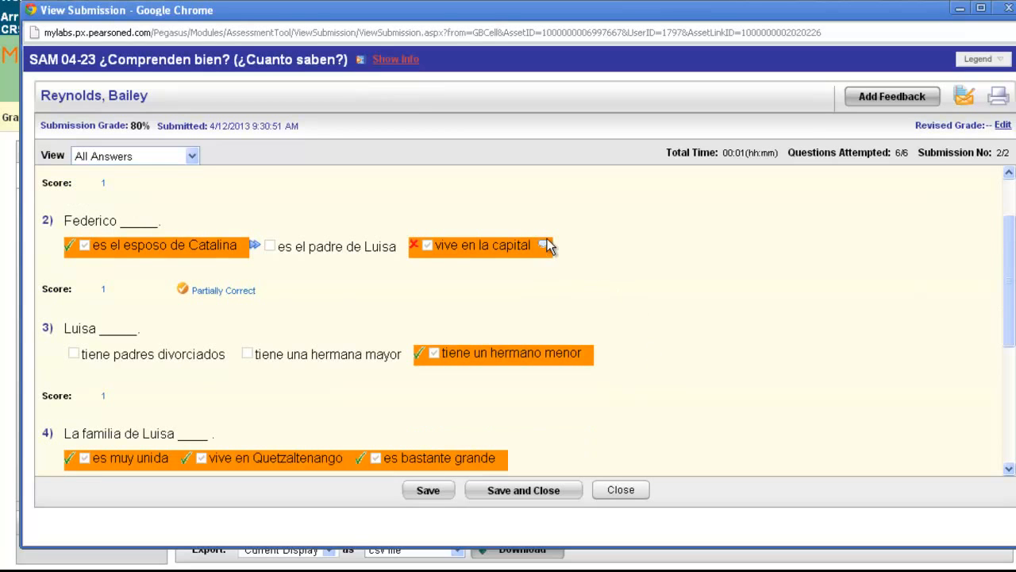
mouse_move(543, 245)
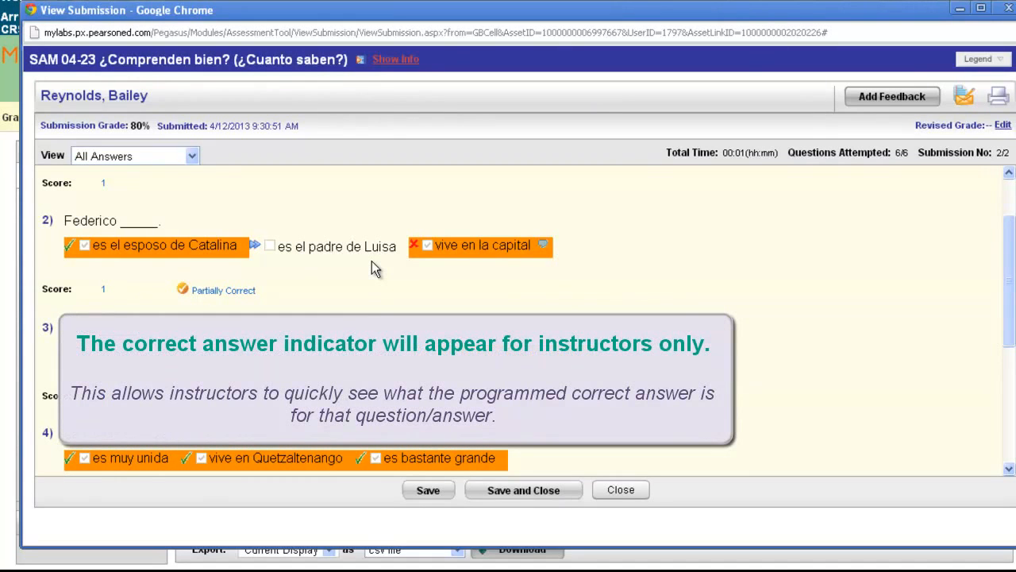
mouse_move(266, 263)
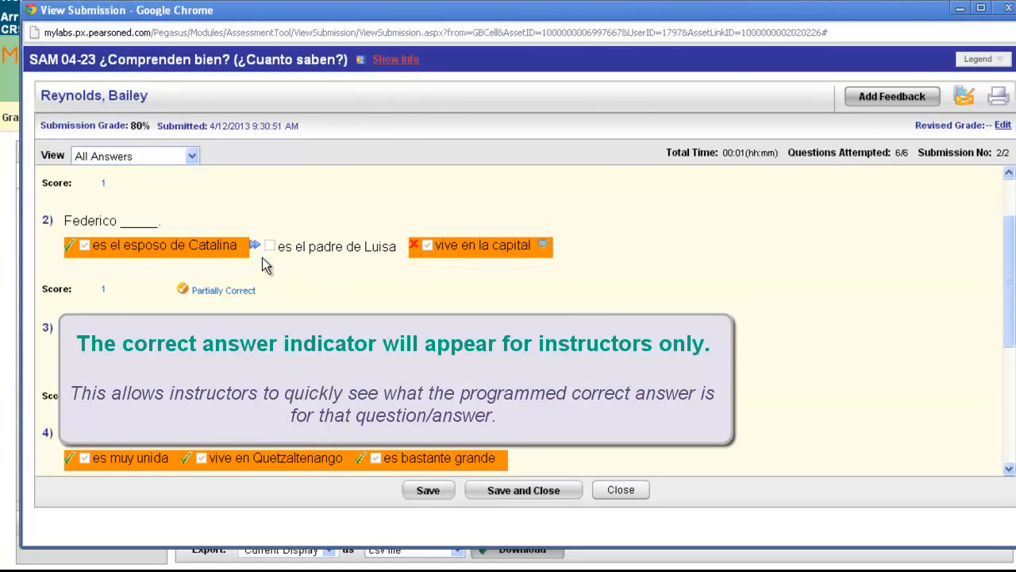
mouse_move(633, 308)
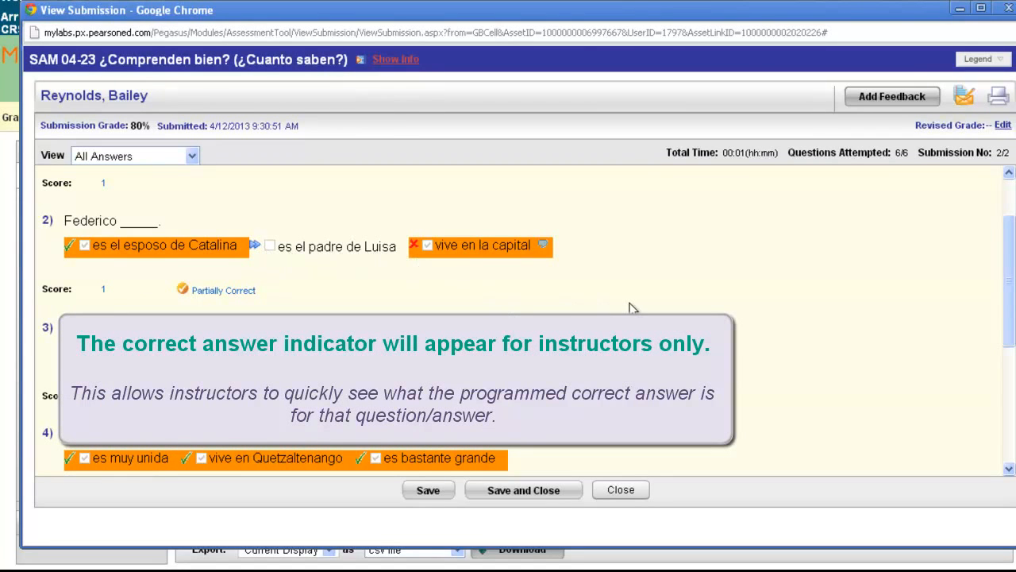
scroll("down", 3)
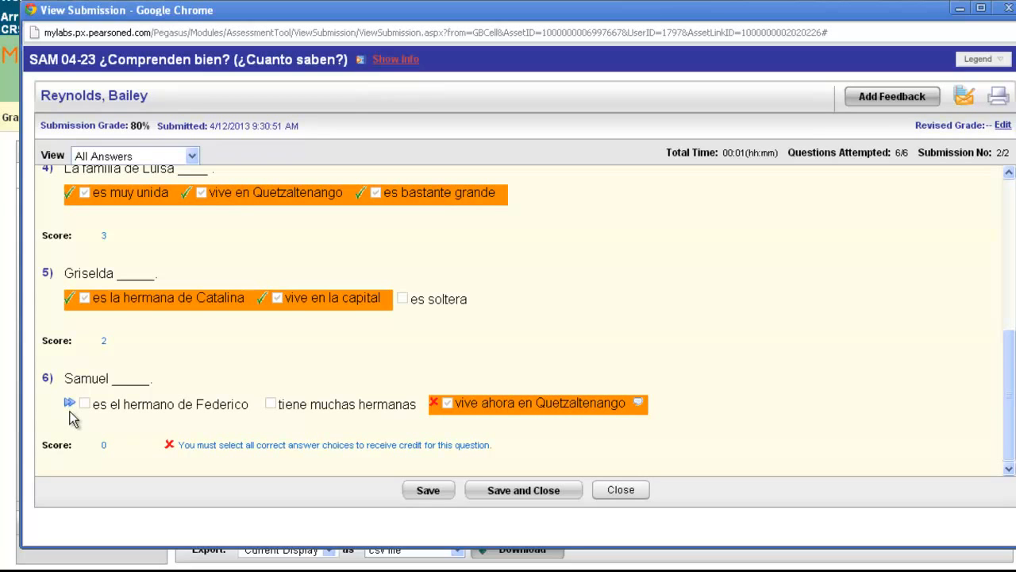
mouse_move(397, 409)
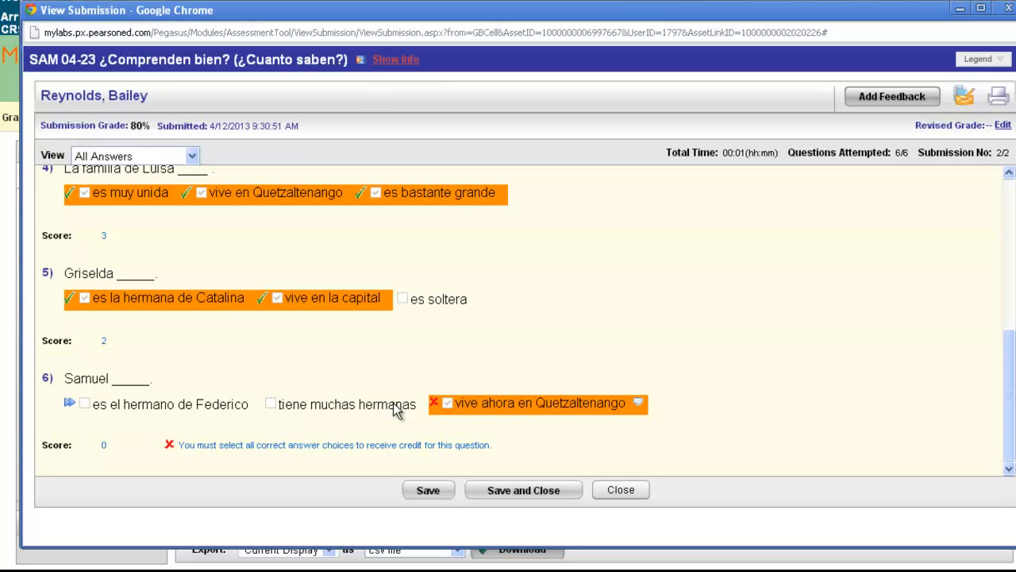
mouse_move(356, 404)
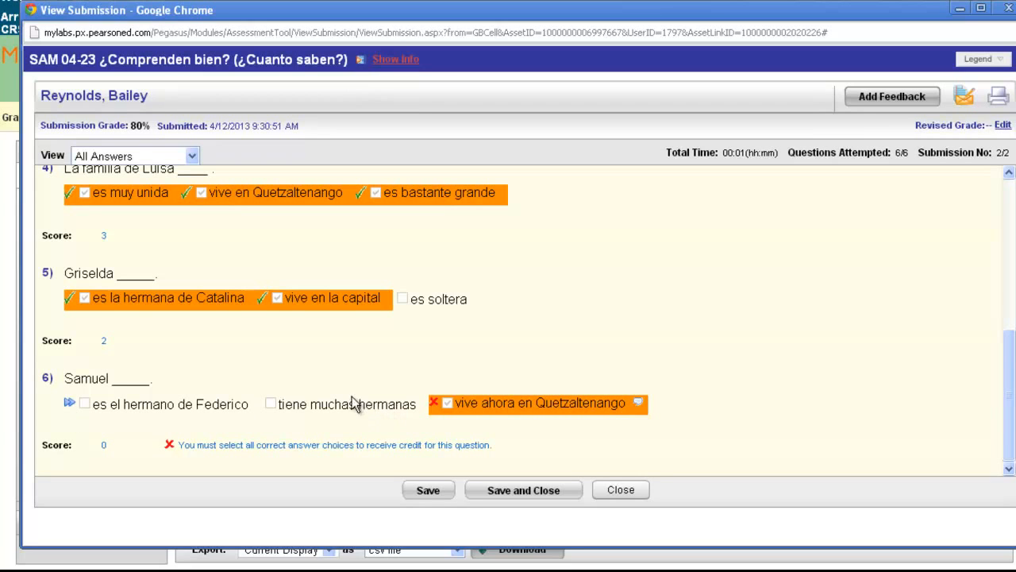
mouse_move(343, 410)
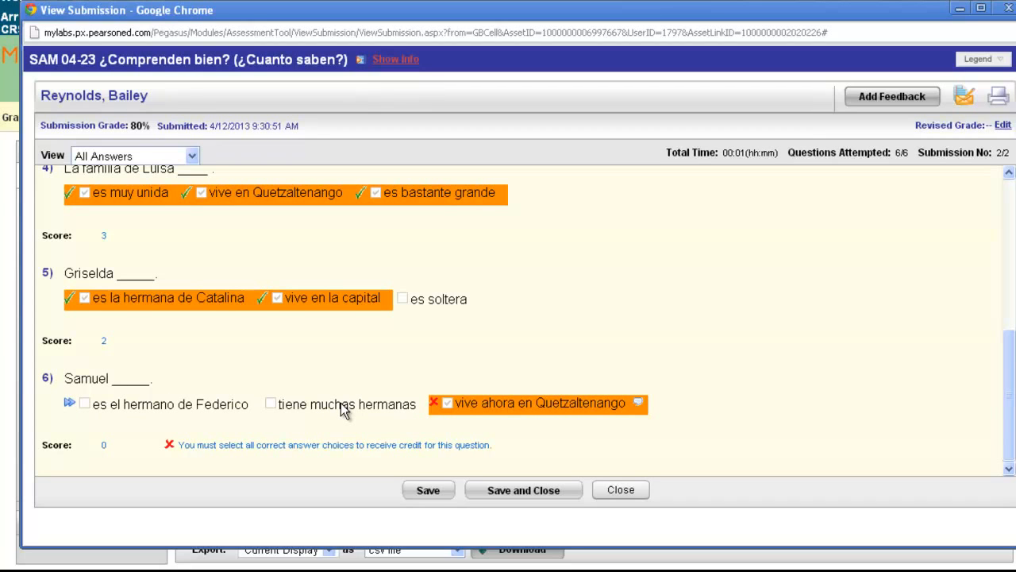
mouse_move(146, 310)
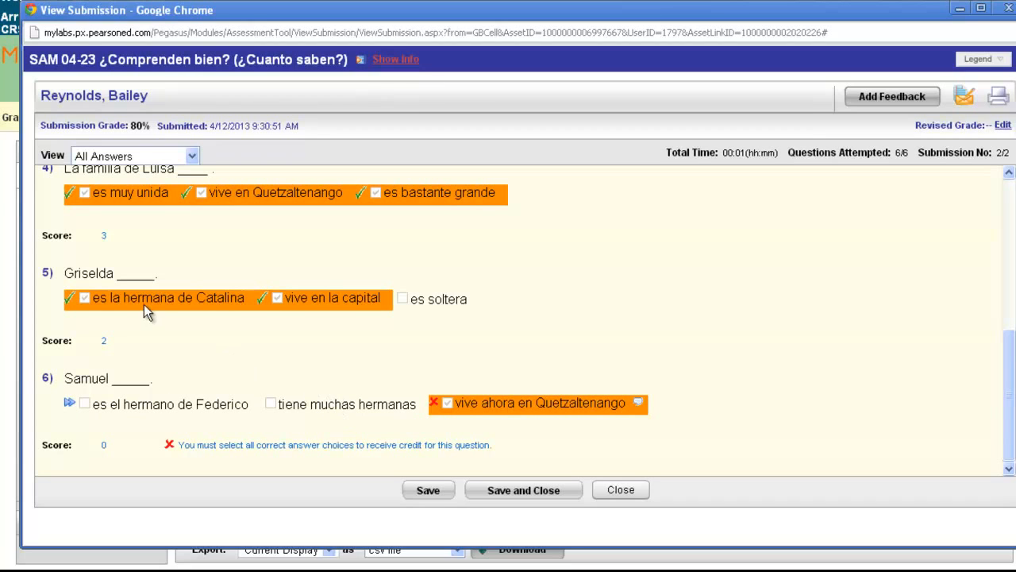
mouse_move(468, 420)
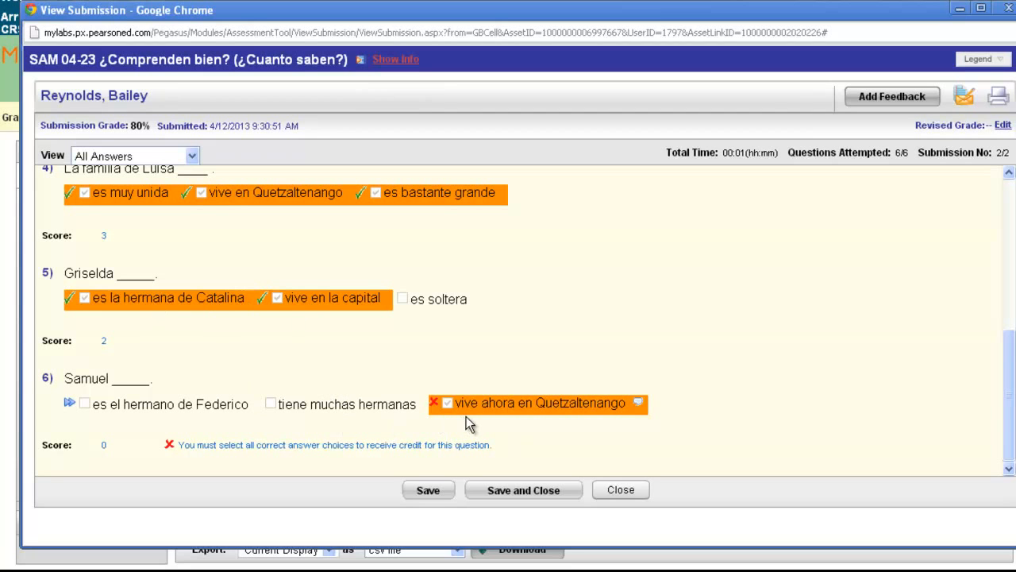
mouse_move(651, 425)
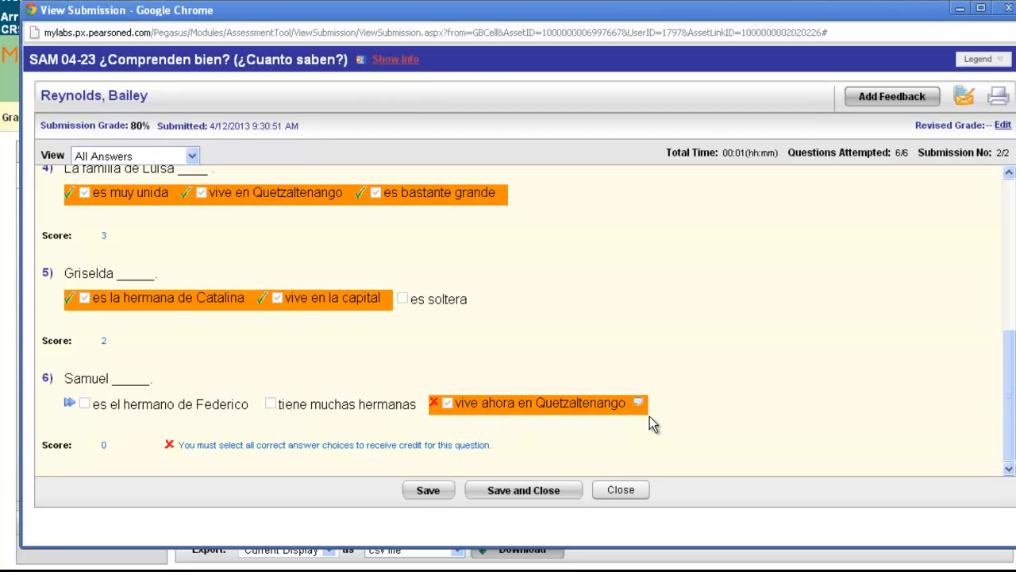
- Close the single submission and view all students' submissions for SAM 04-23
left_click(620, 489)
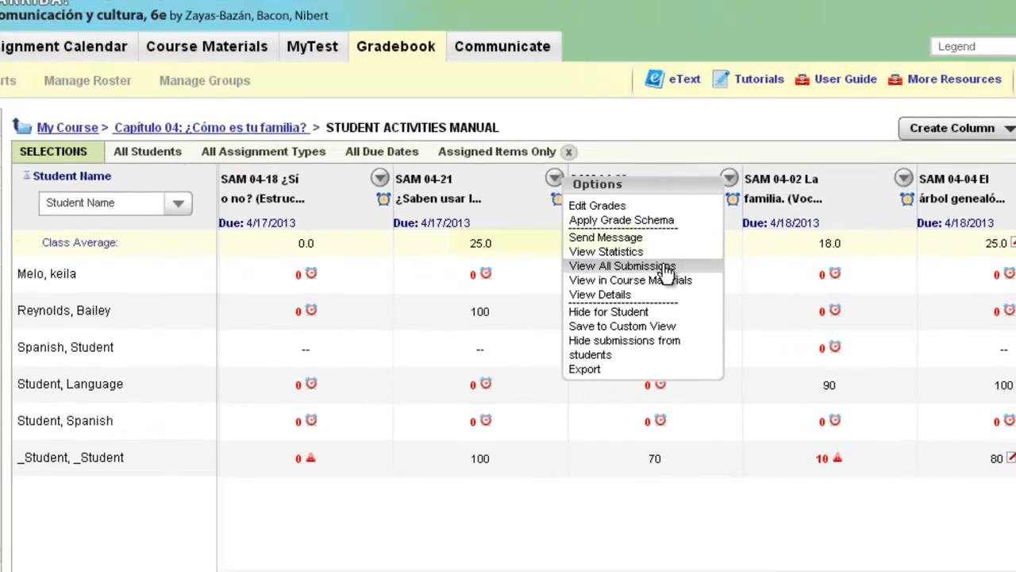
left_click(622, 267)
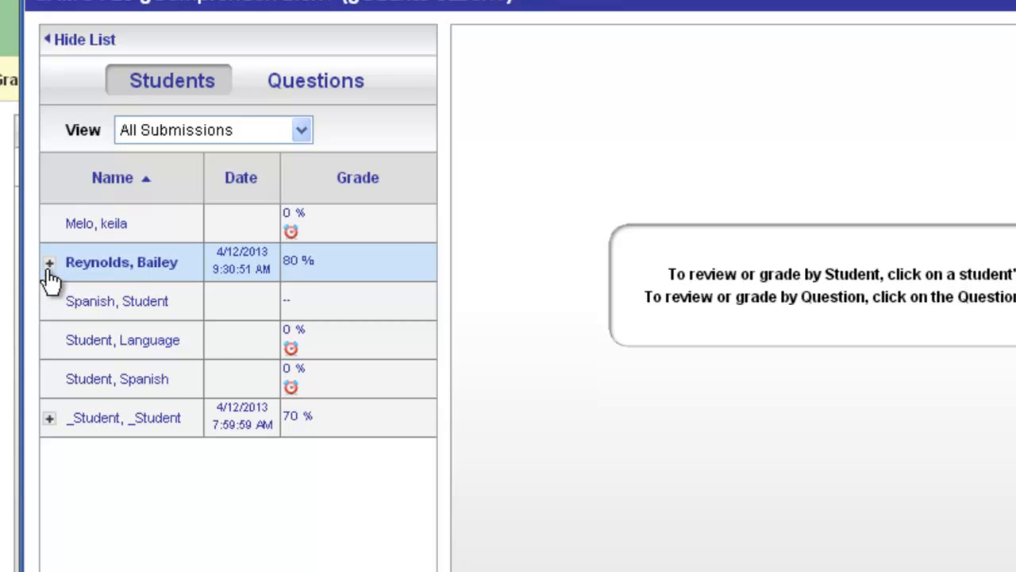
- Expand the 80% student's attempts and open Submission 1/2, graded 50%
left_click(49, 262)
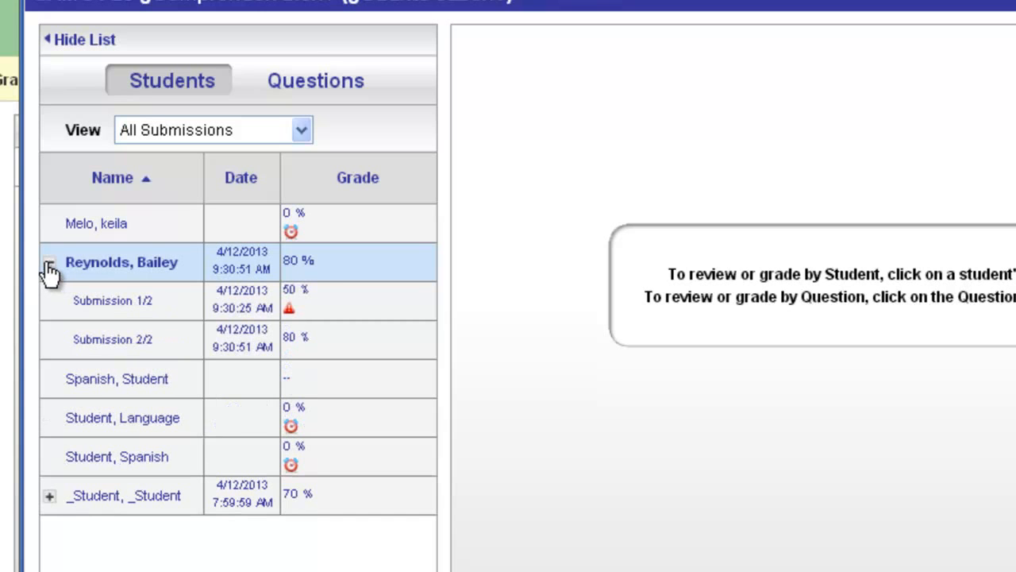
left_click(49, 262)
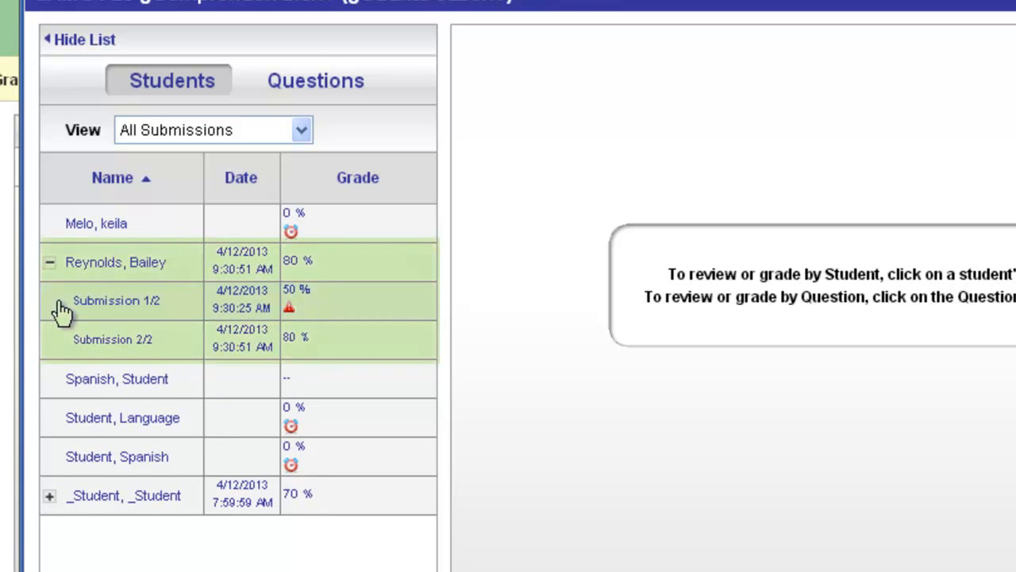
mouse_move(67, 305)
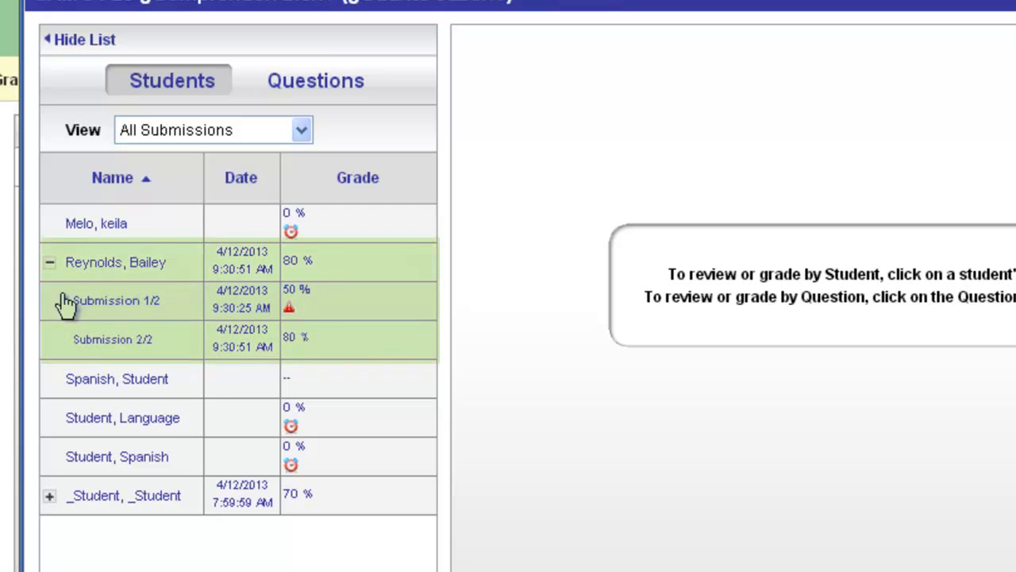
mouse_move(324, 337)
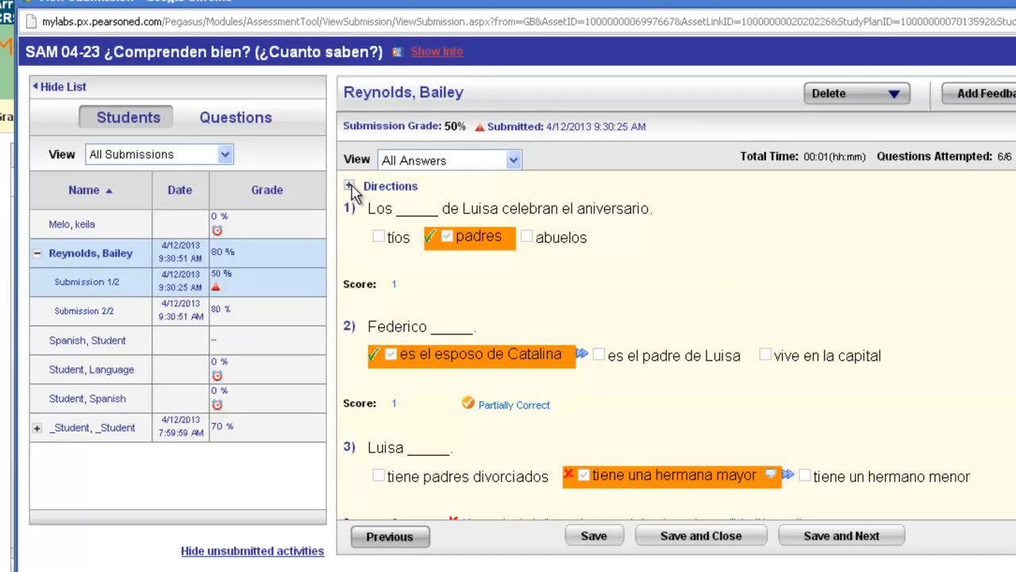
left_click(349, 187)
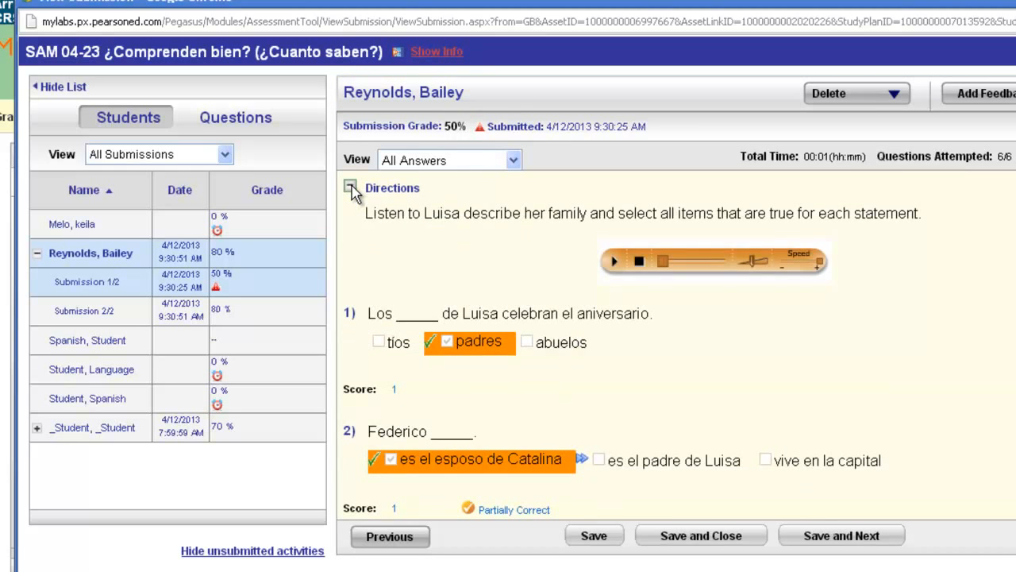
left_click(349, 187)
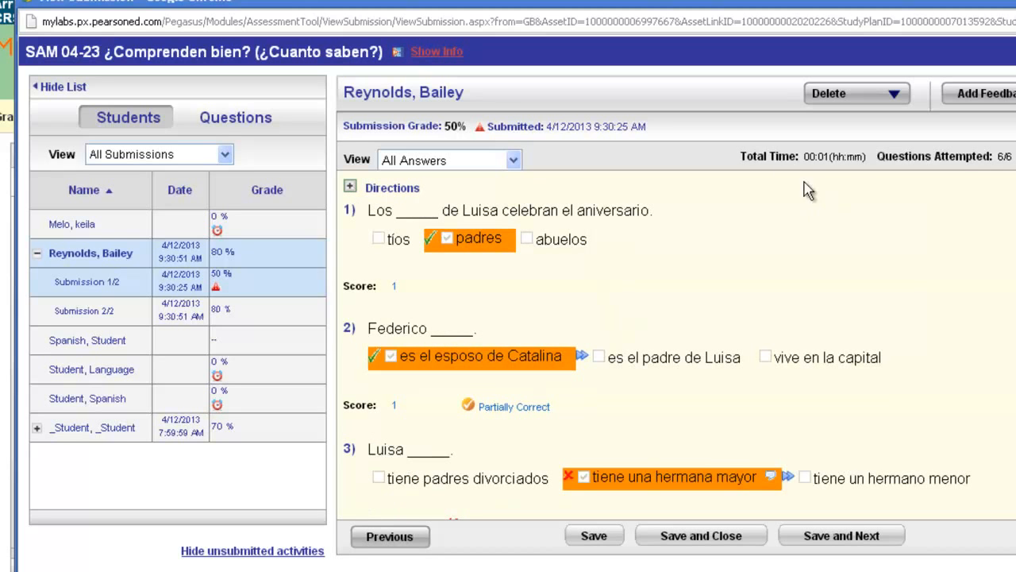
mouse_move(810, 167)
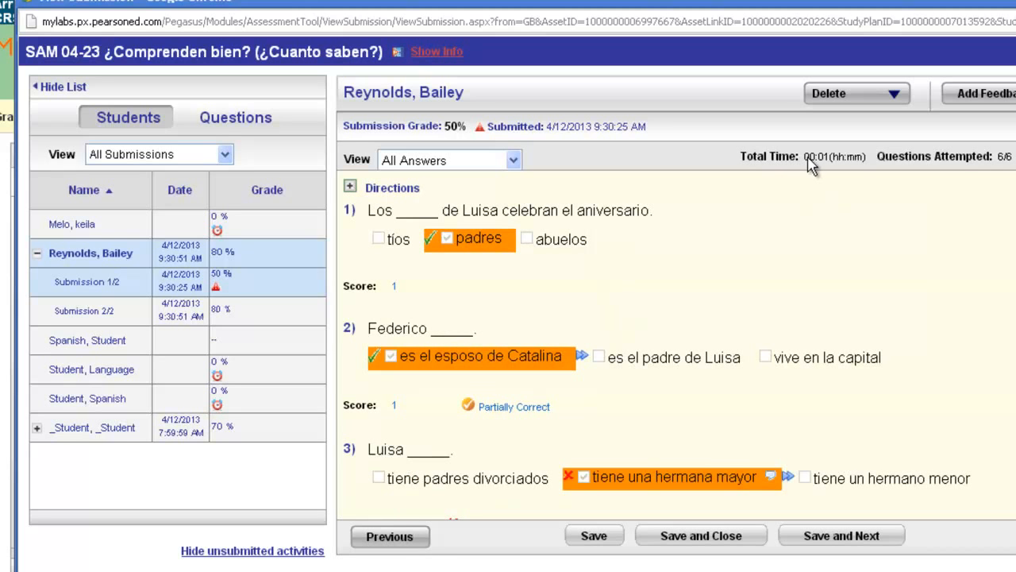
mouse_move(844, 181)
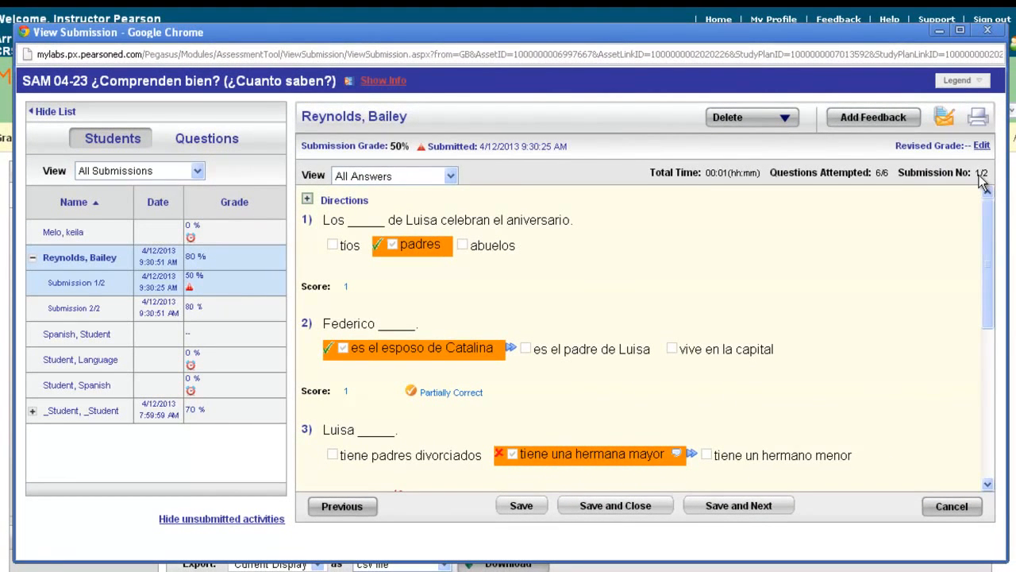
mouse_move(845, 221)
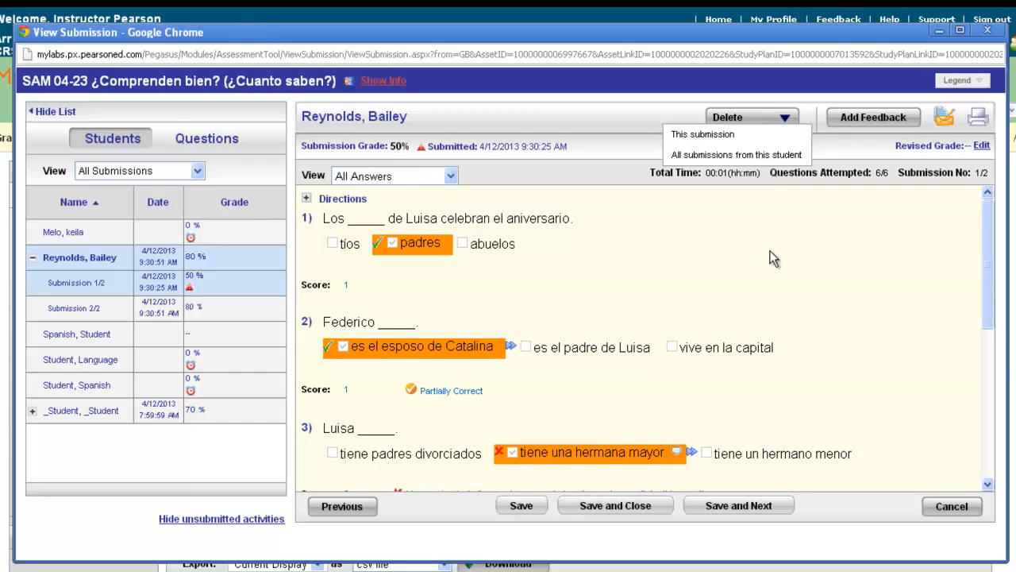
left_click(749, 117)
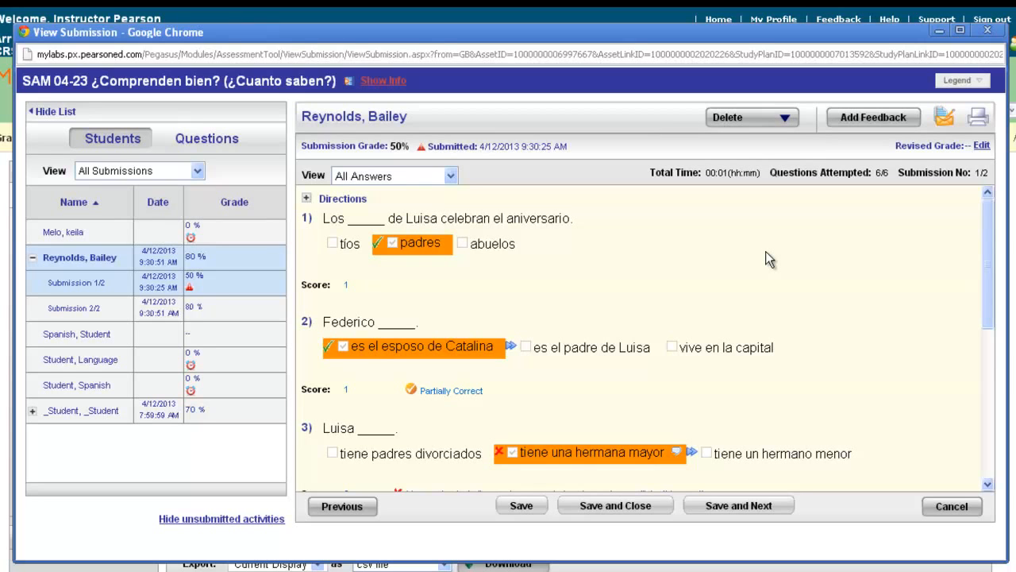
mouse_move(746, 264)
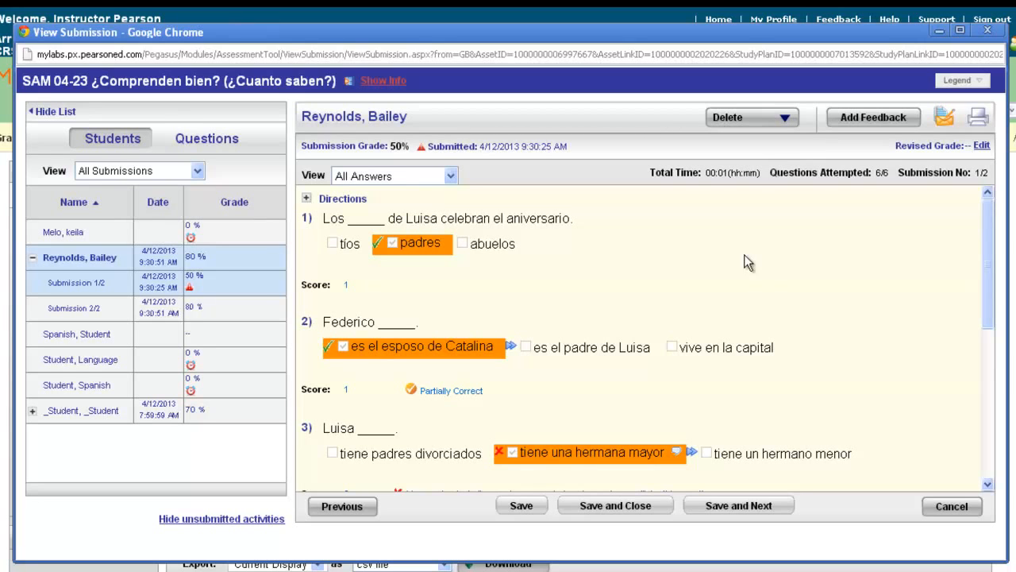
mouse_move(733, 266)
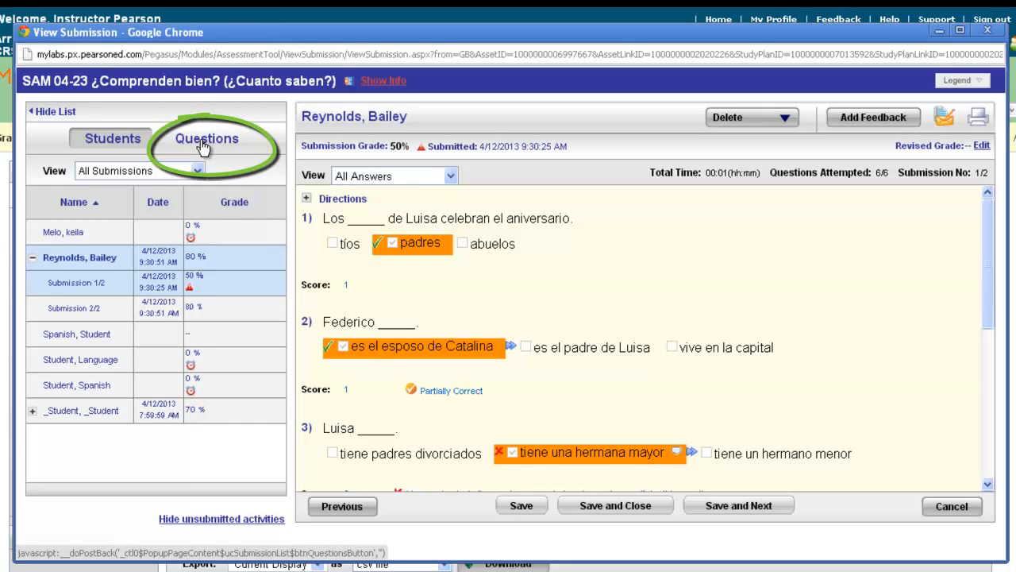
- Review every student's answer to Question 1, then Save and Next to Question 2
left_click(206, 138)
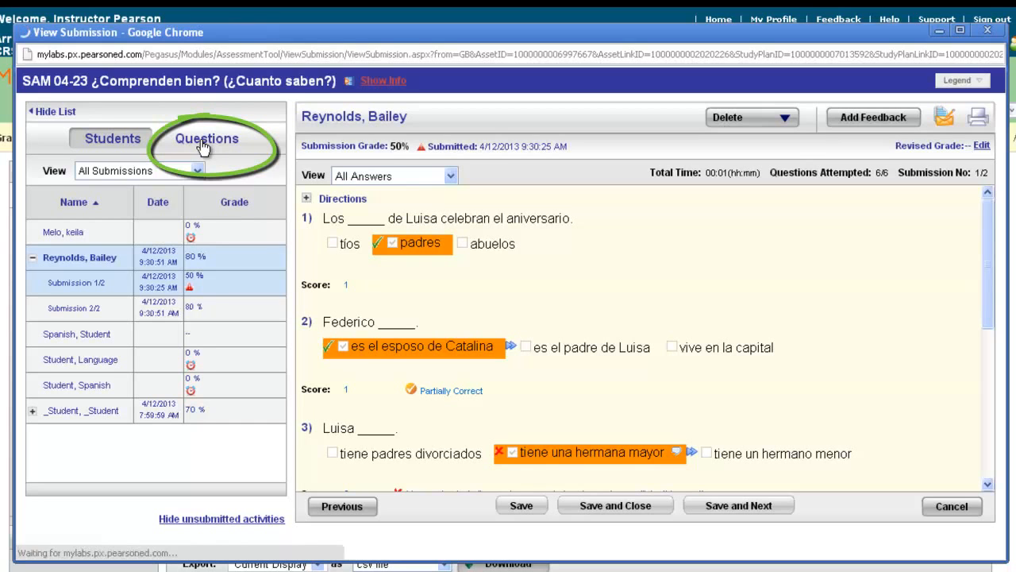
left_click(207, 138)
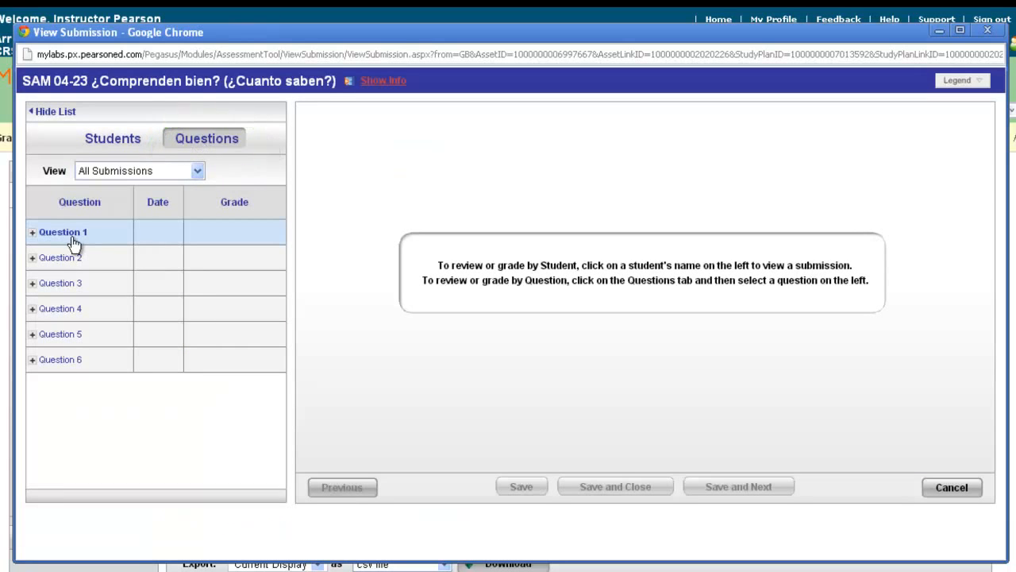
left_click(63, 232)
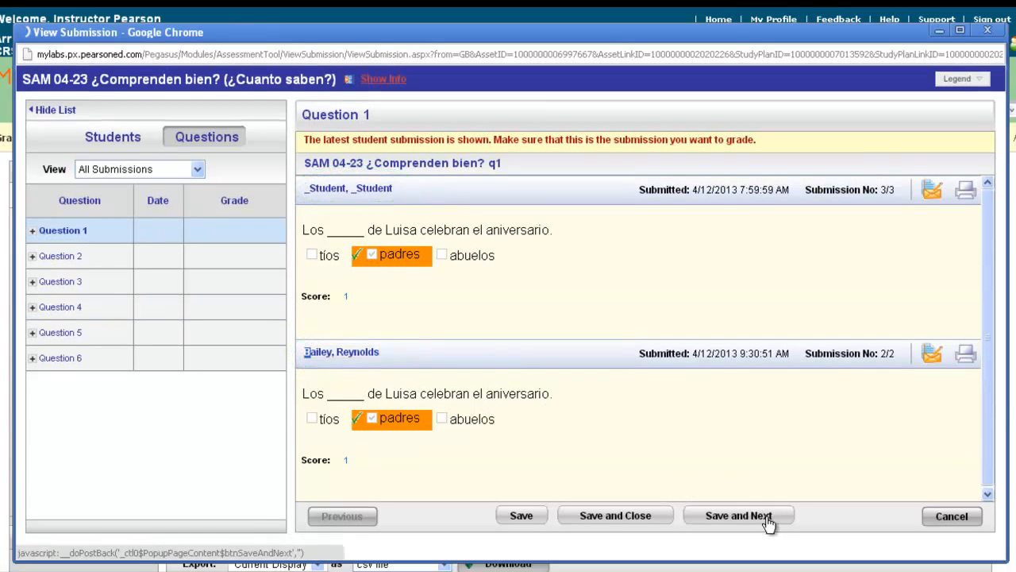
left_click(738, 515)
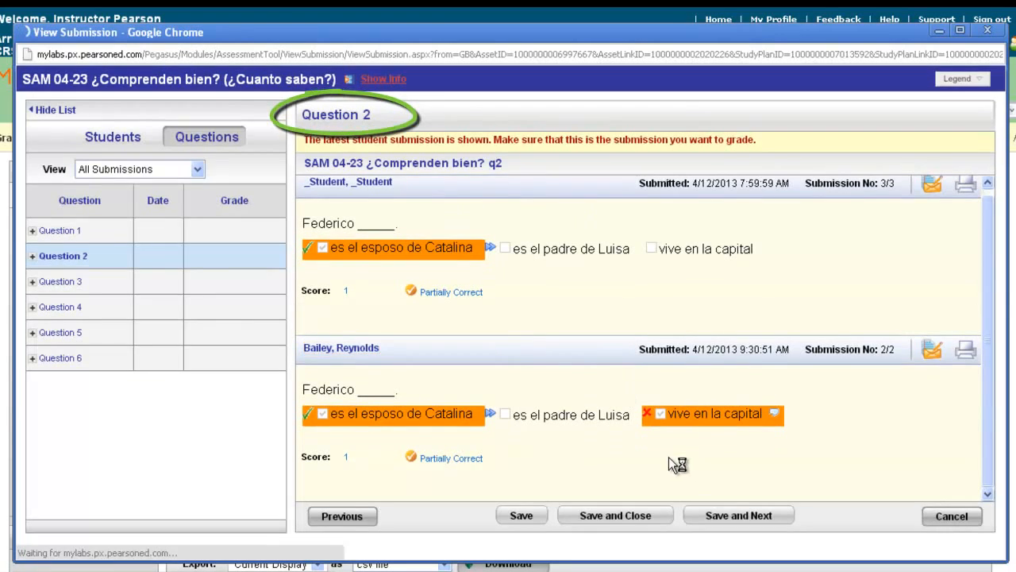
left_click(64, 281)
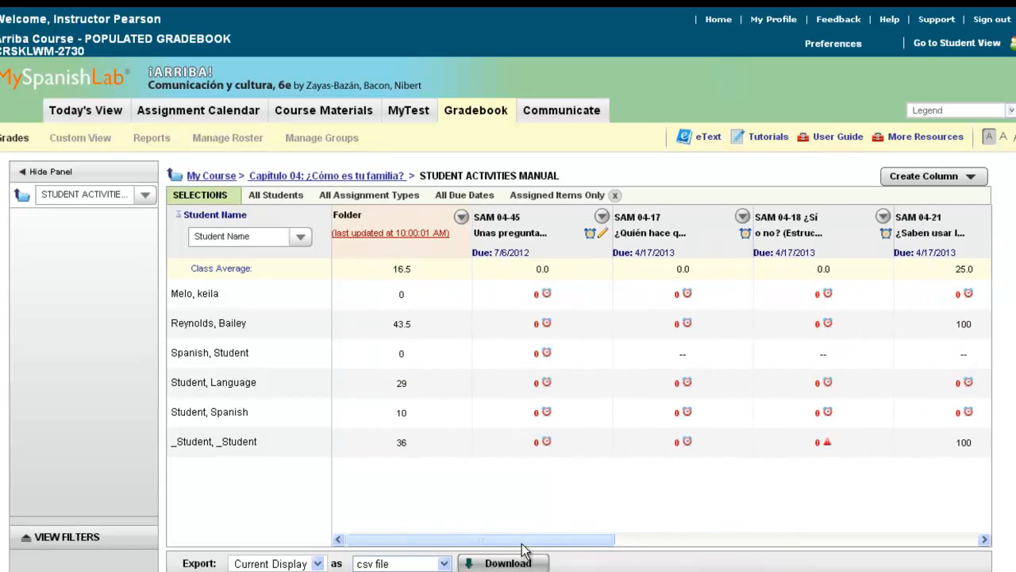
mouse_move(532, 543)
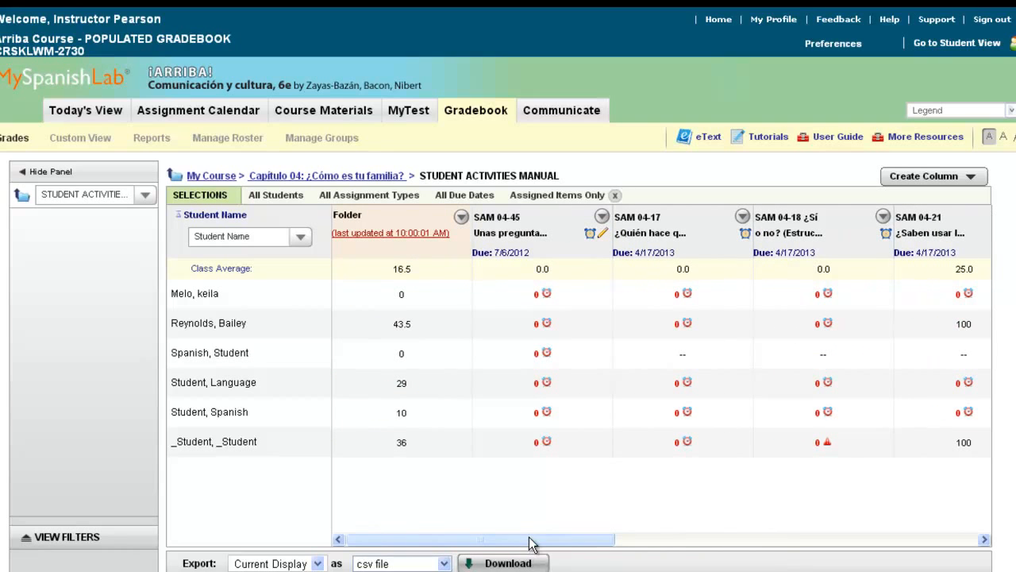
mouse_move(211, 174)
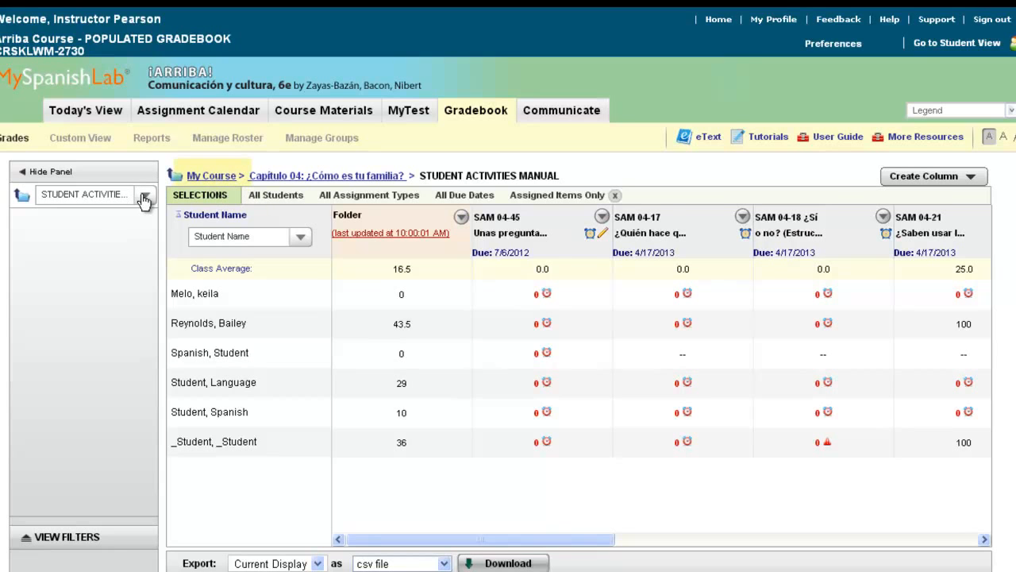
- Return to the Student Activities Manual gradebook via the left panel's folder dropdown
left_click(146, 193)
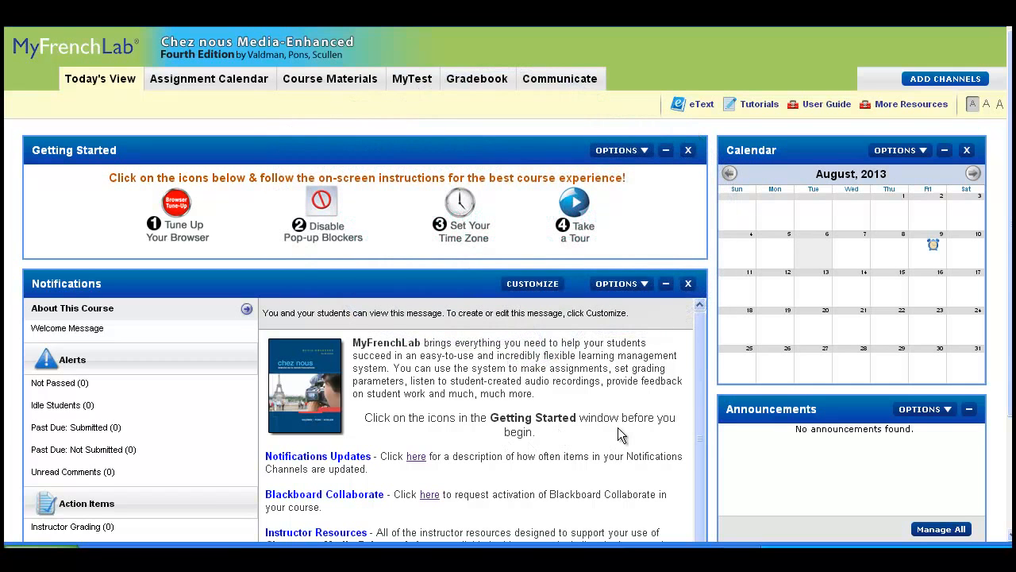
mouse_move(628, 430)
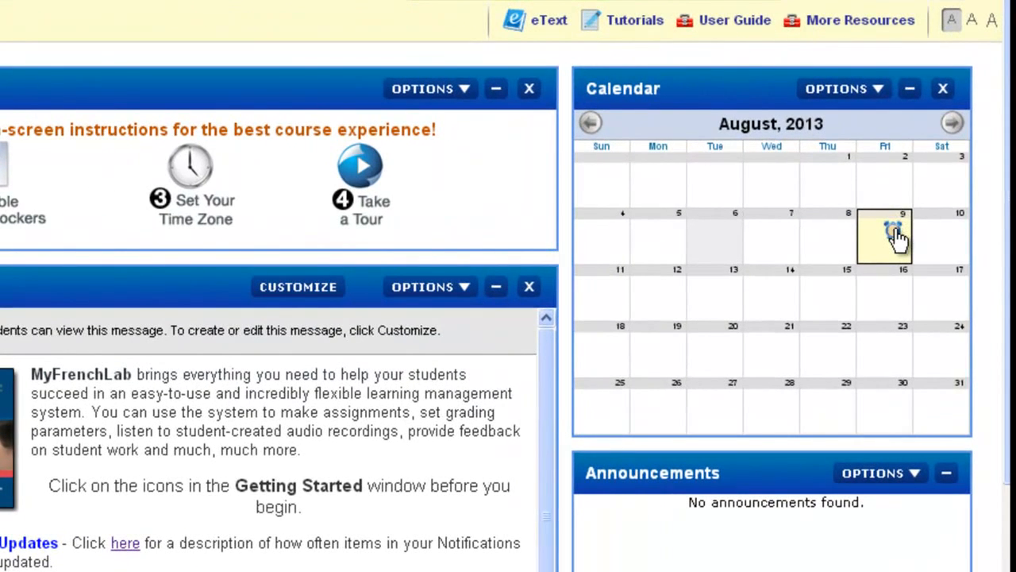
- From the August 9 calendar day, view student submissions for SAM 01-02 C'est qui ?
left_click(884, 235)
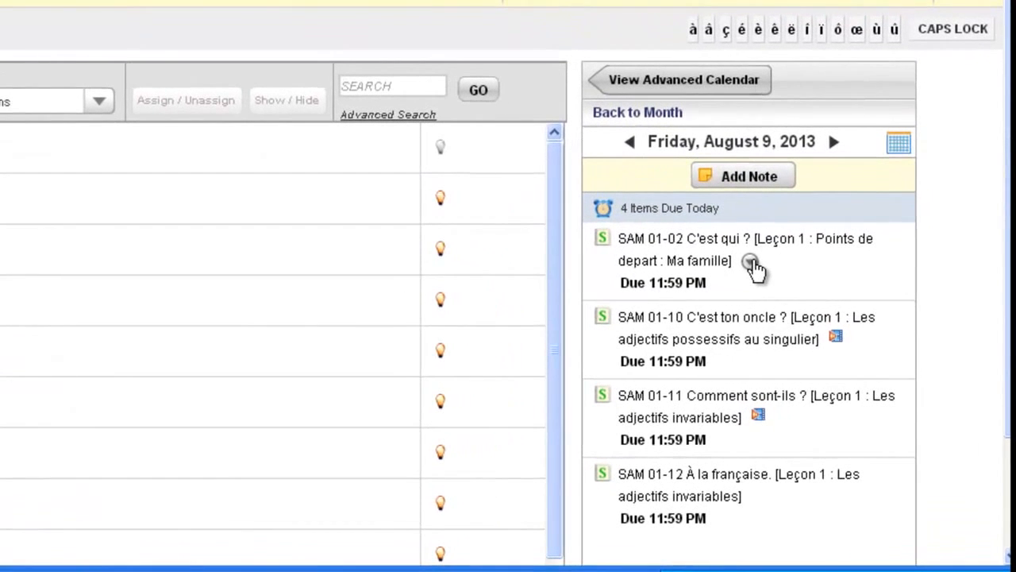
left_click(750, 262)
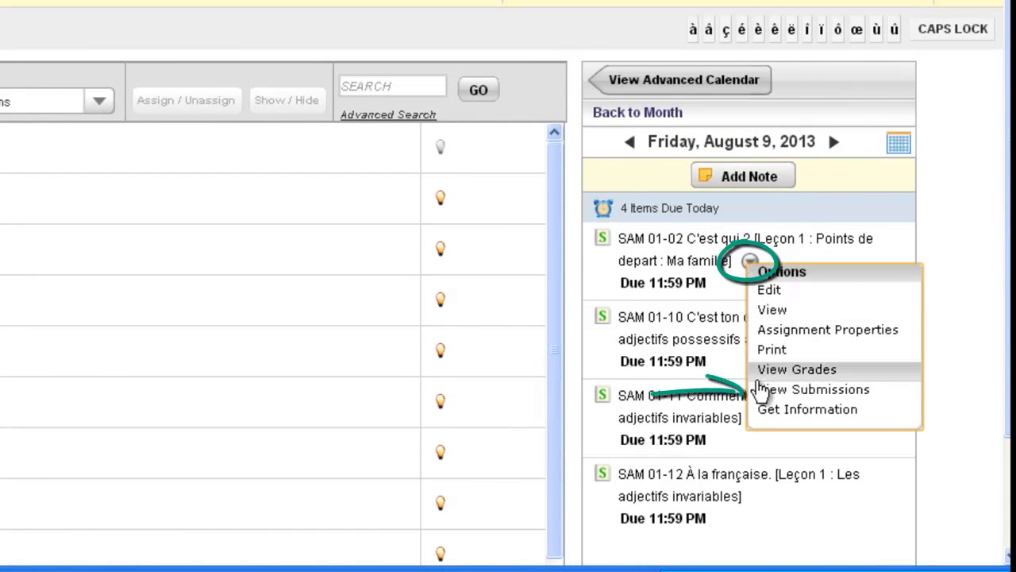
mouse_move(812, 389)
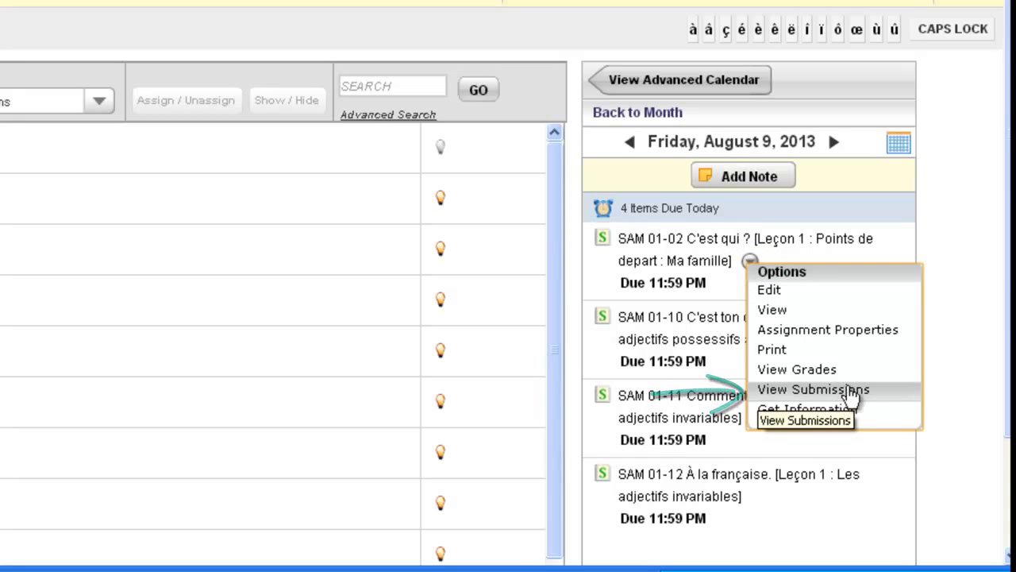
left_click(812, 389)
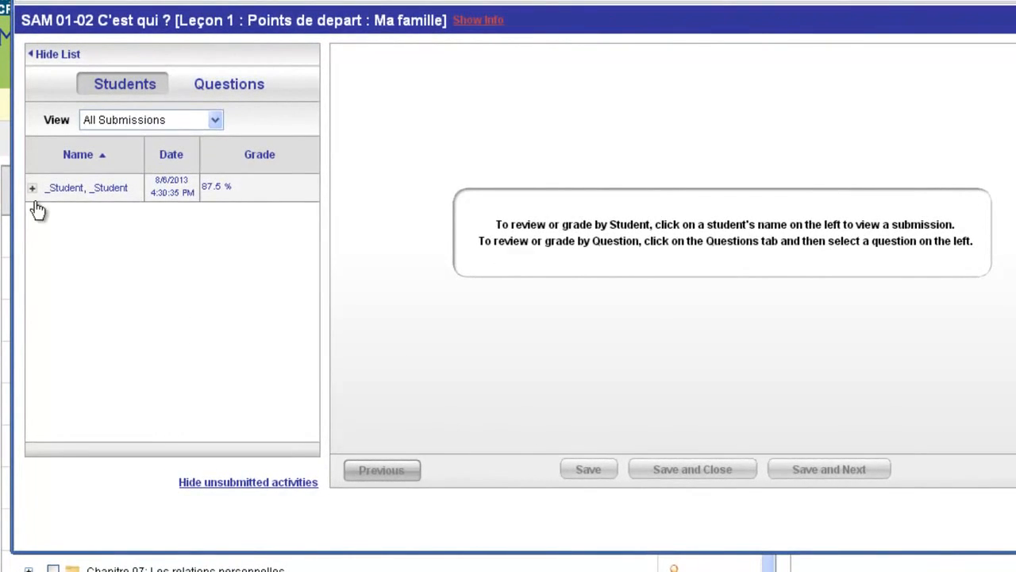
- Expand the student's row, review Submission 1/3, then close the submission window
left_click(32, 188)
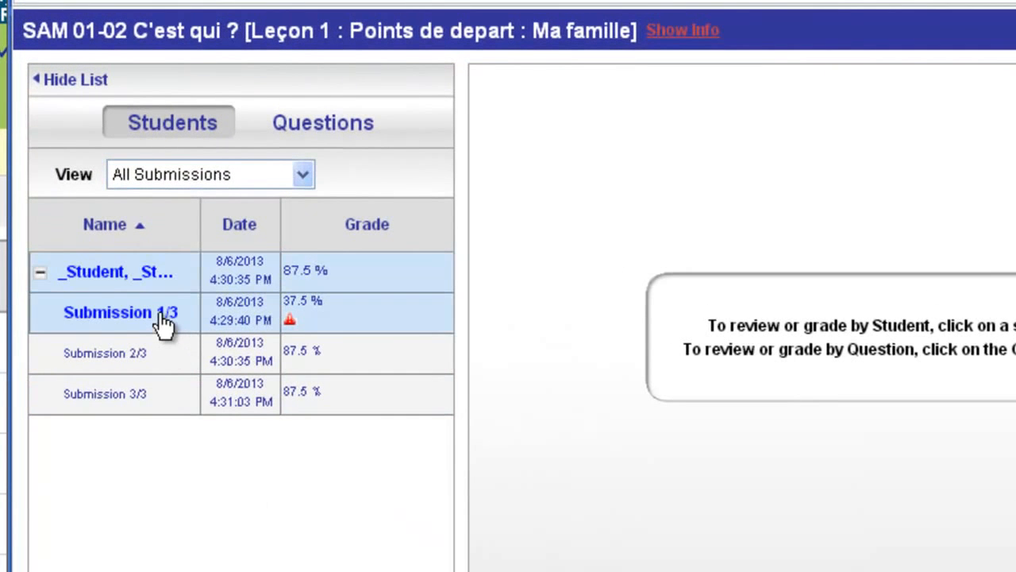
left_click(120, 311)
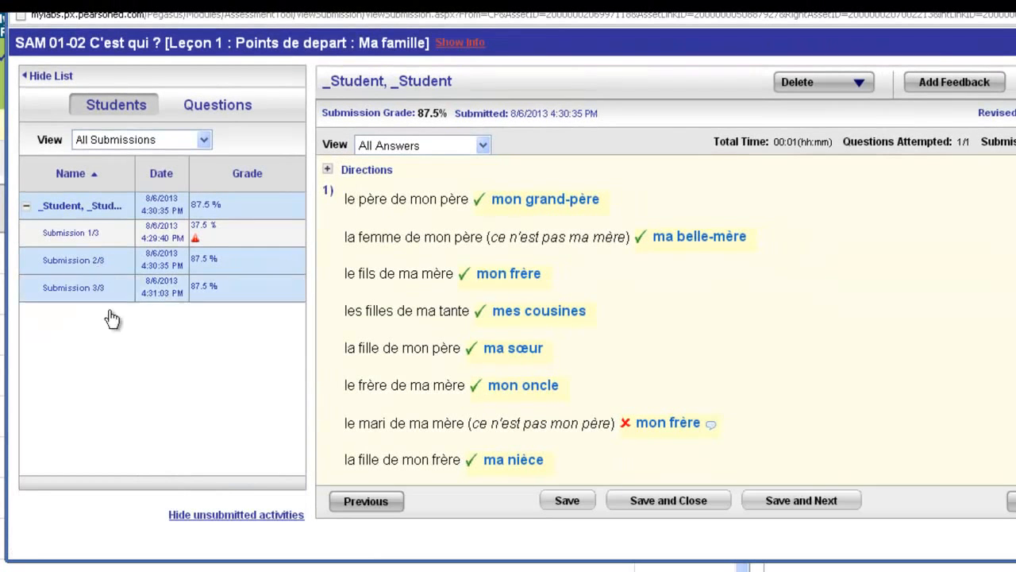
left_click(73, 287)
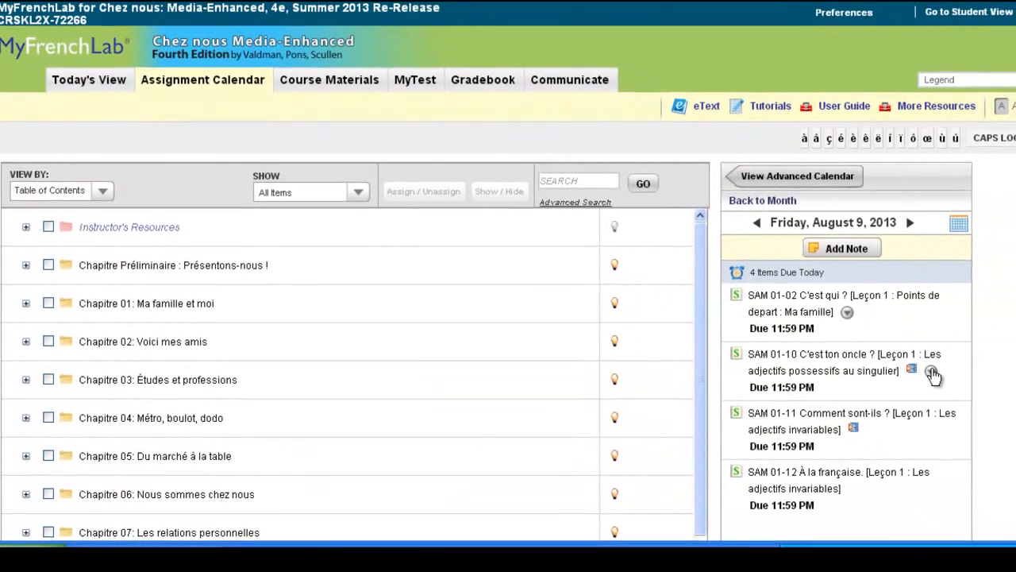
- Expand Chapitre 01: Ma famille et moi in the assignment calendar and go to course materials
left_click(930, 371)
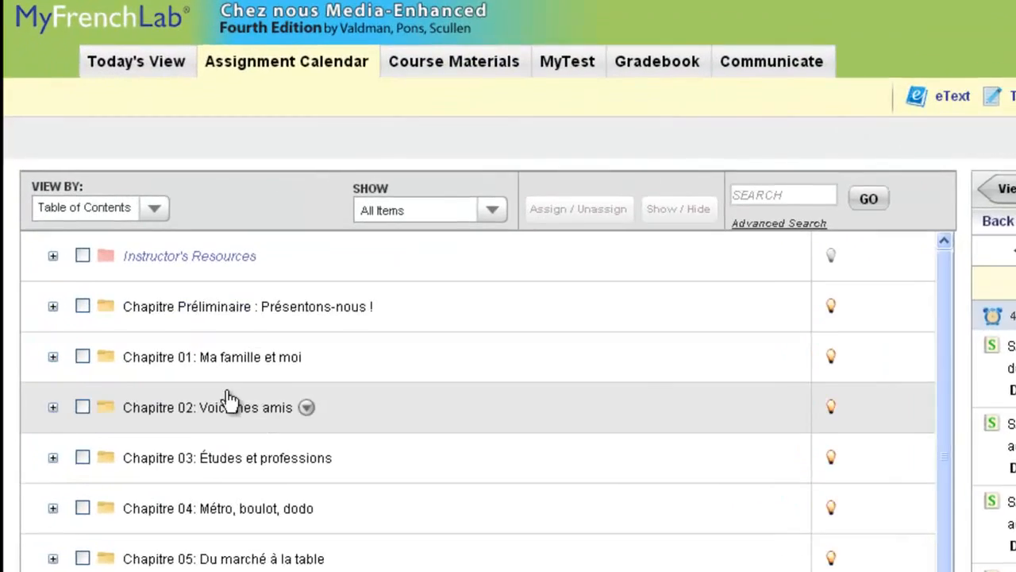
left_click(54, 355)
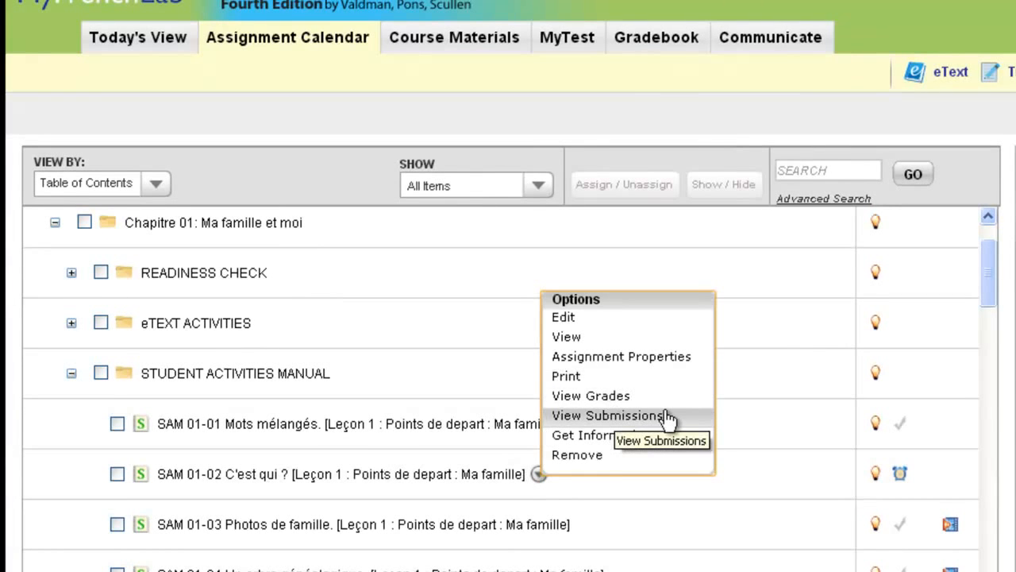
left_click(454, 38)
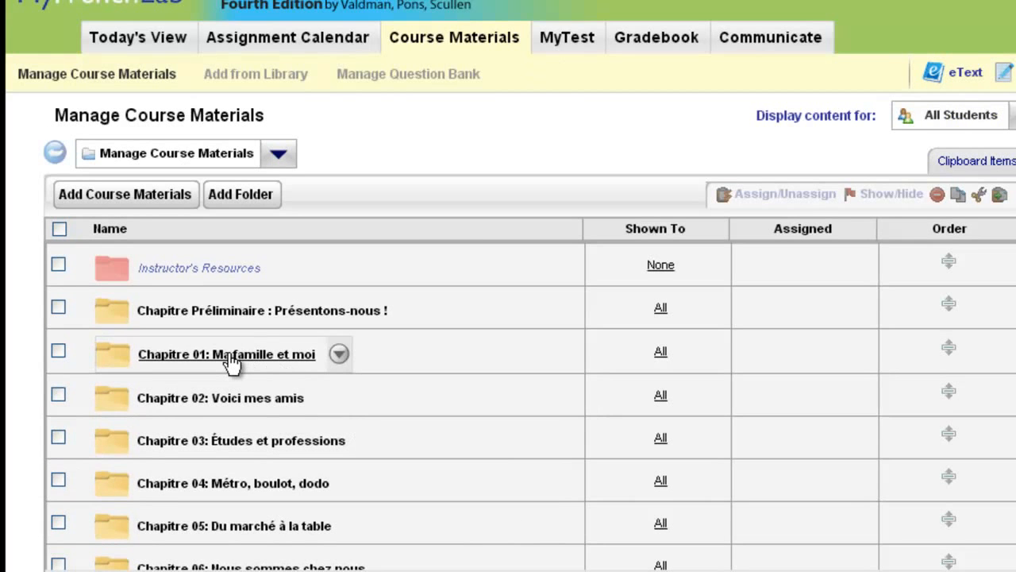
- In Chapitre 01 course materials, show the action choices for SAM 01-02
left_click(226, 354)
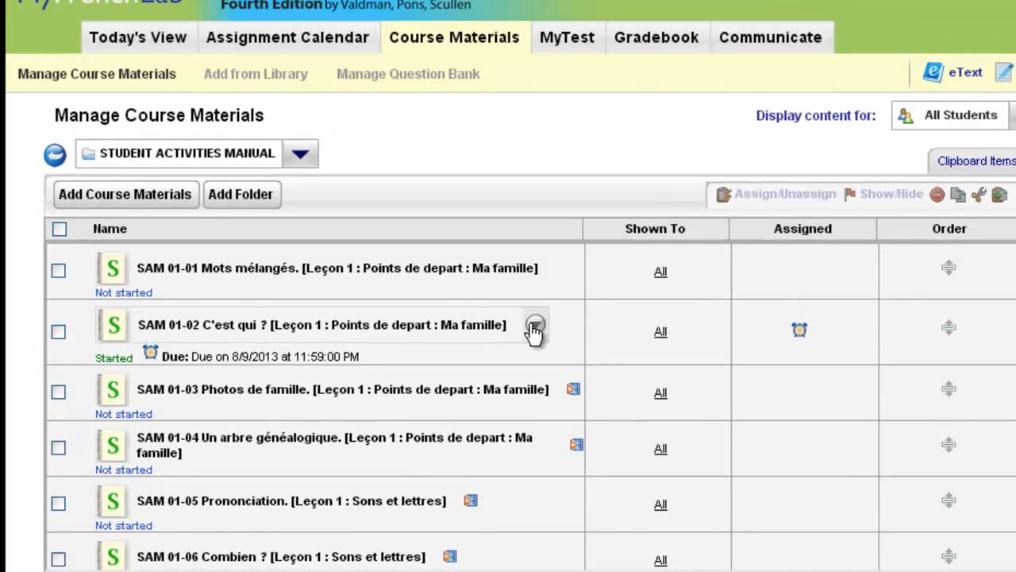
left_click(534, 327)
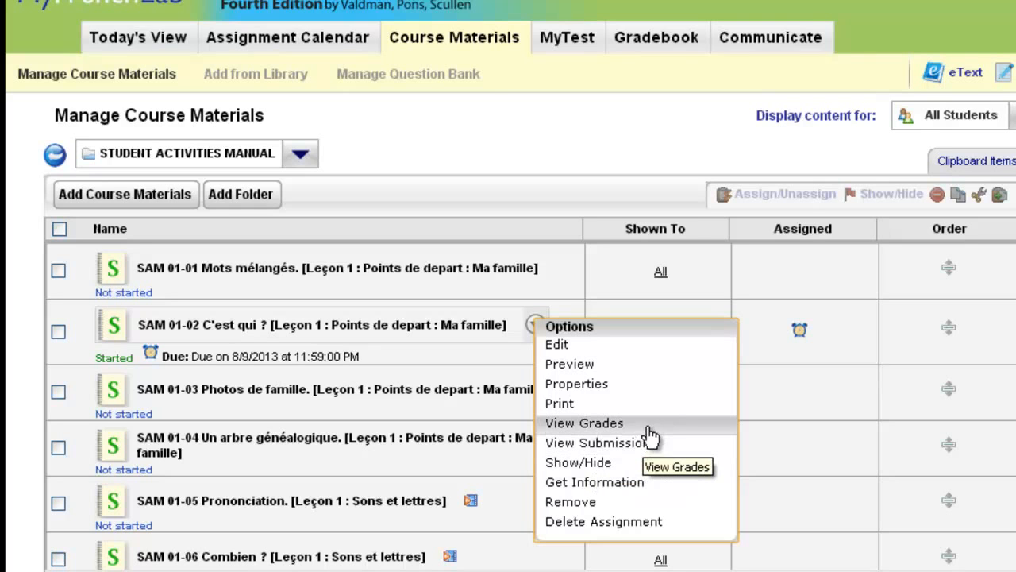
mouse_move(611, 432)
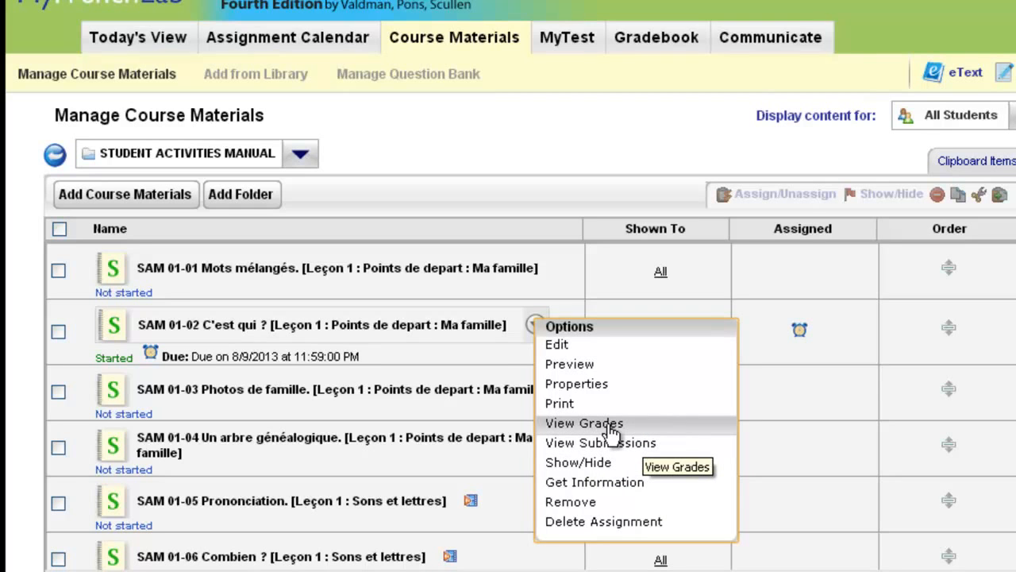
mouse_move(600, 441)
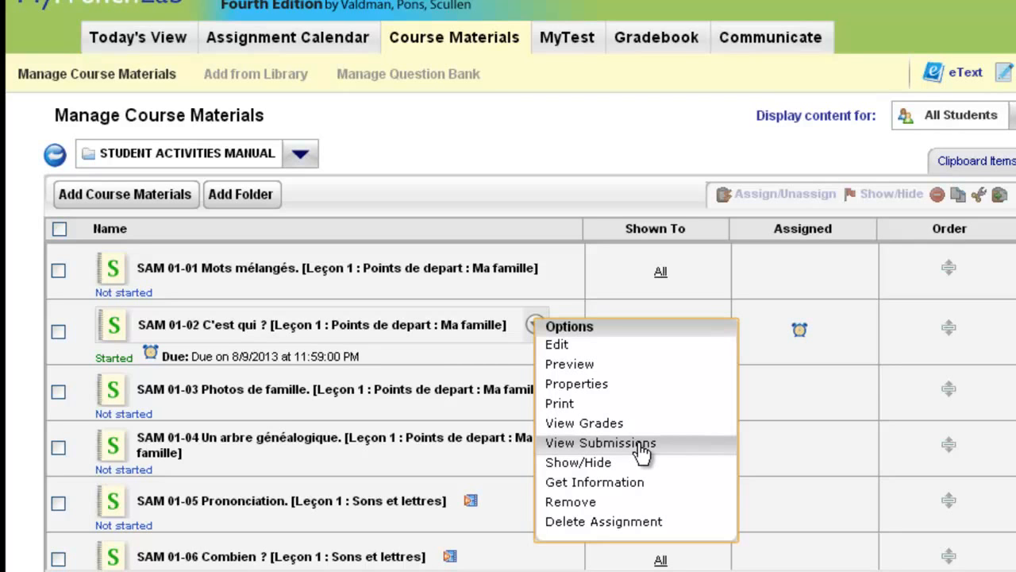
mouse_move(693, 448)
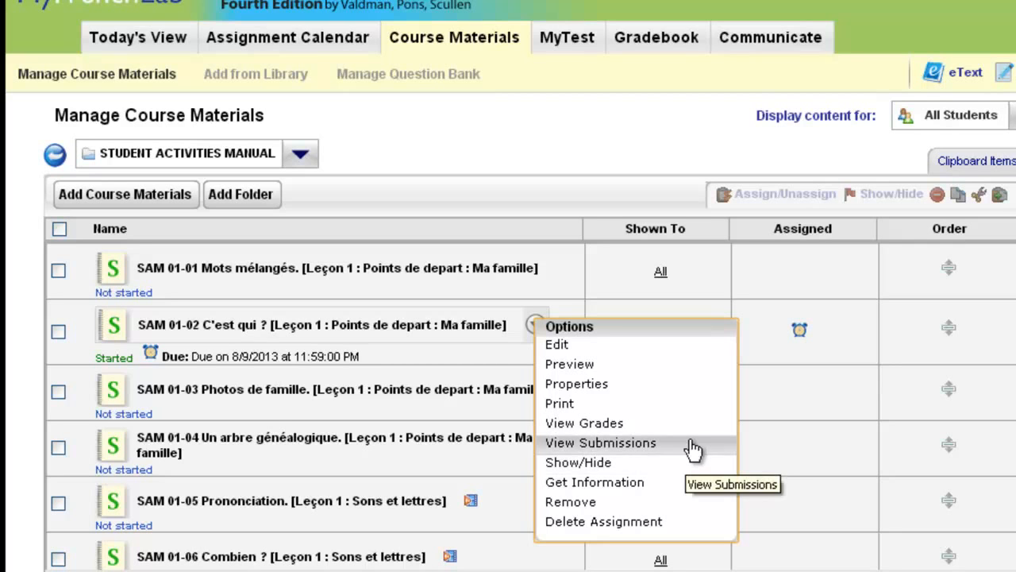
mouse_move(770, 452)
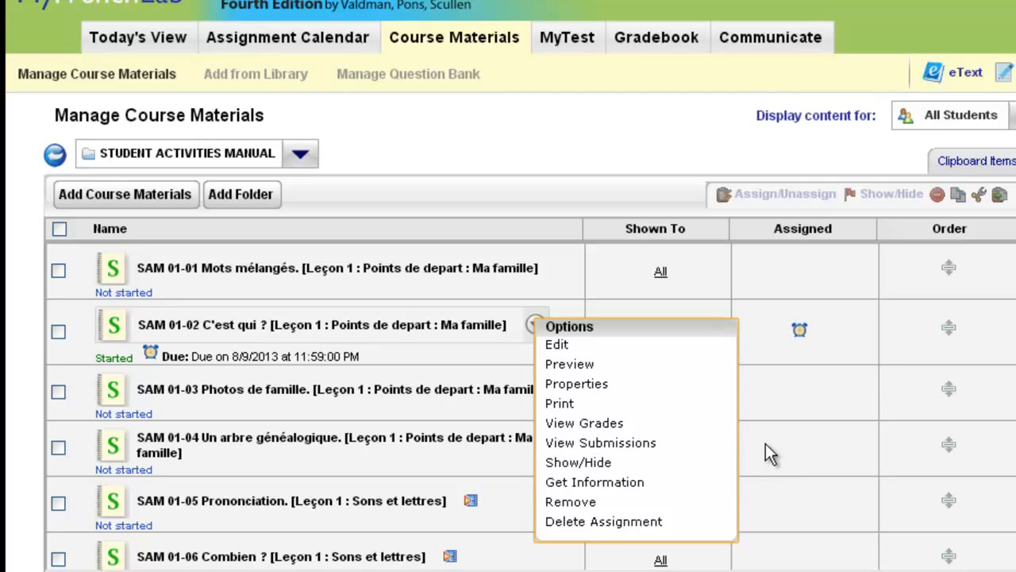